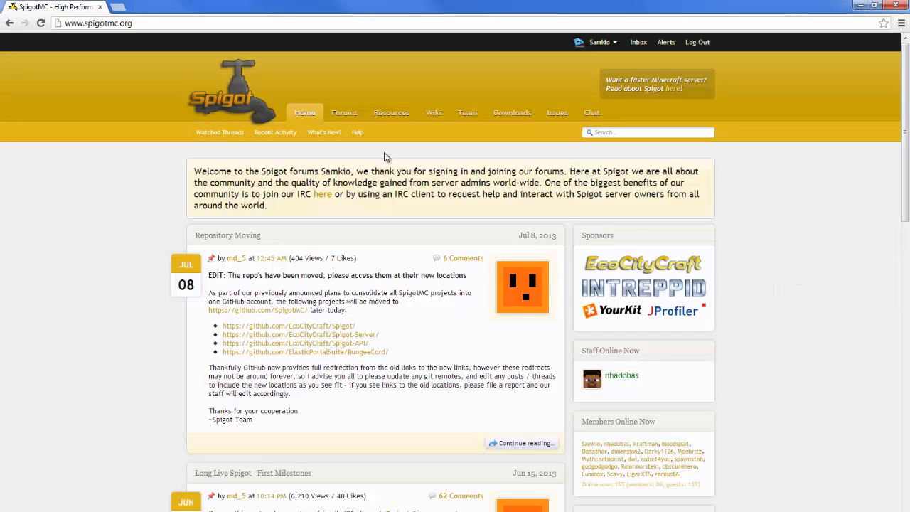
pyautogui.moveTo(508, 126)
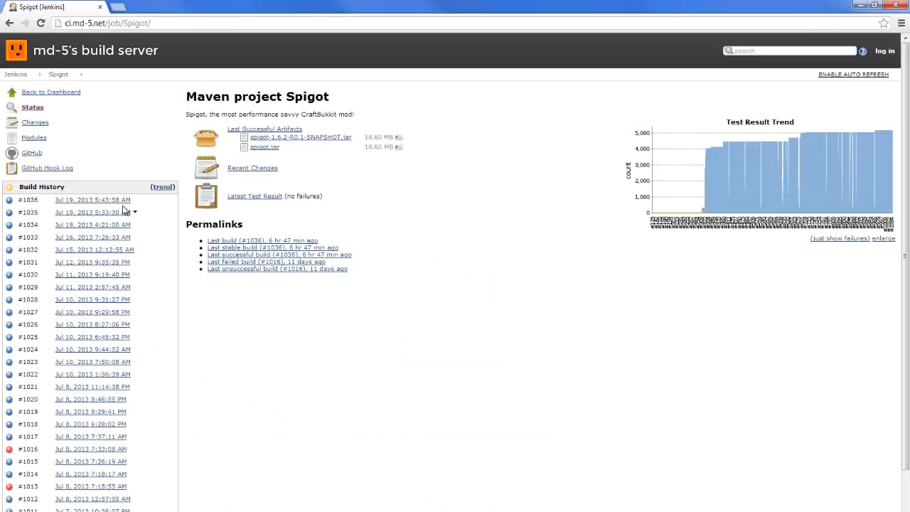
pyautogui.moveTo(88, 203)
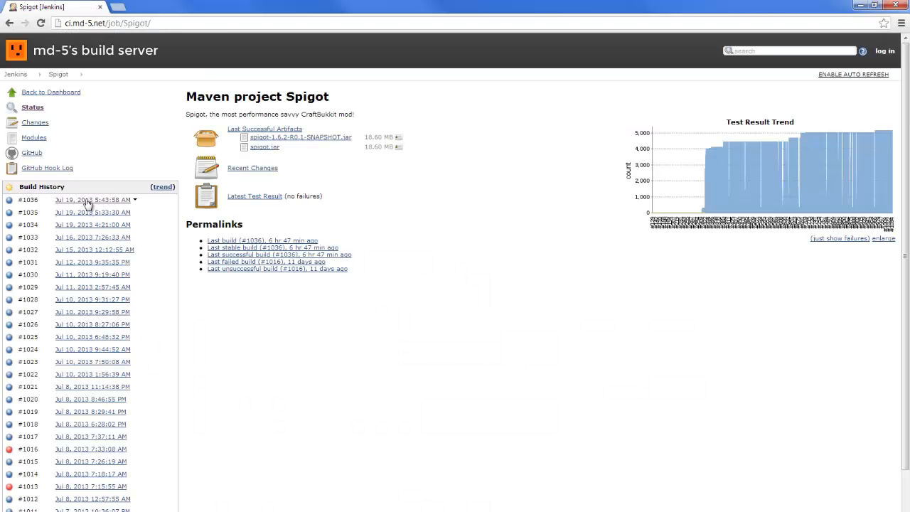
# Open Spigot build #1036 from Build History to see its jar artifacts
pyautogui.click(90, 199)
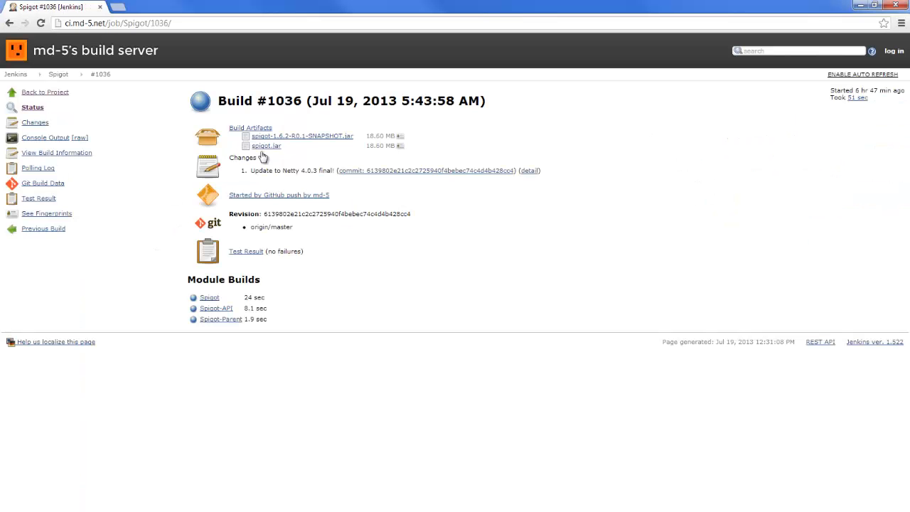
pyautogui.moveTo(277, 140)
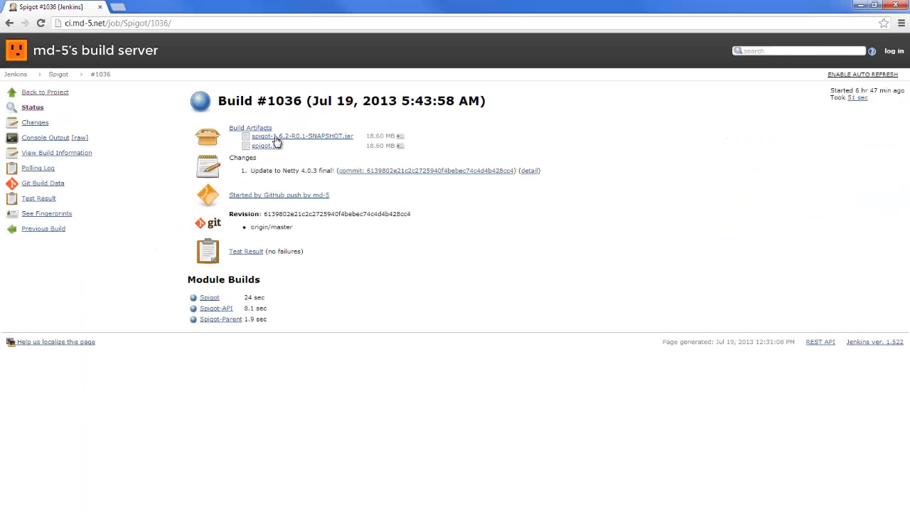
pyautogui.moveTo(266, 146)
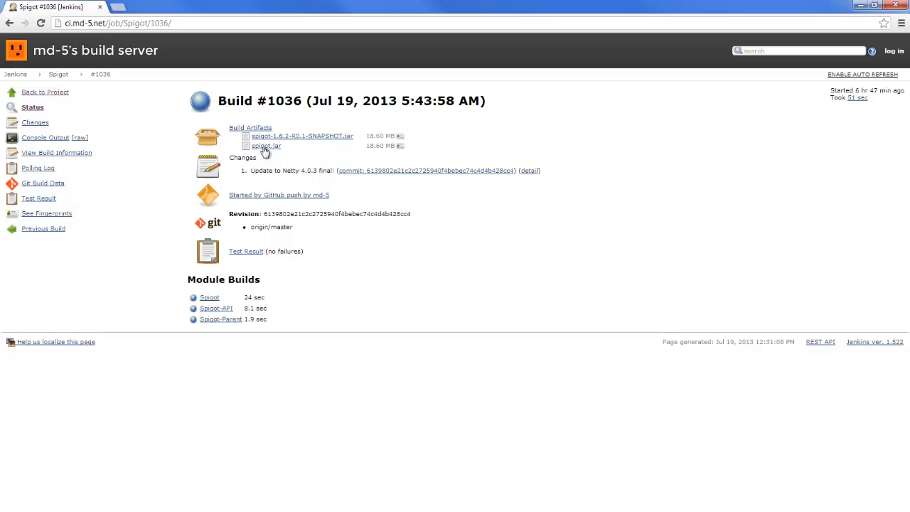
pyautogui.moveTo(224, 488)
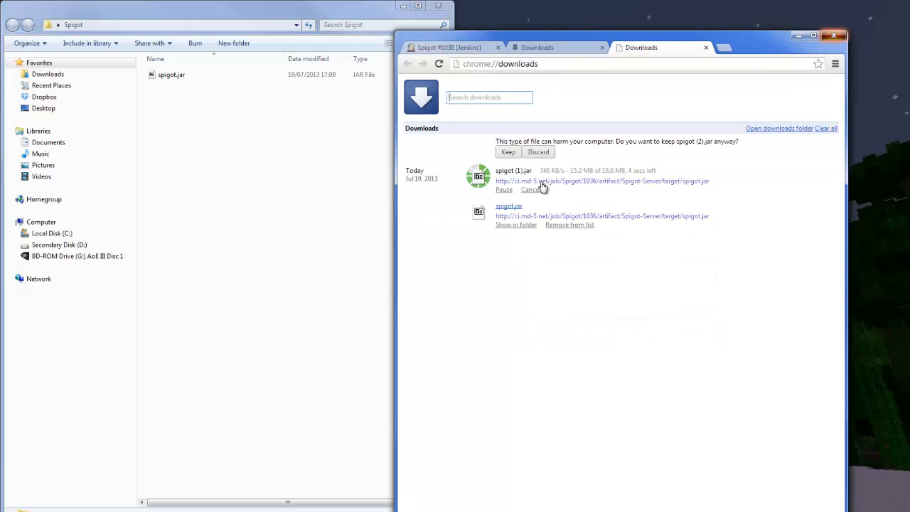
# Cancel the duplicate spigot.jar download in Chrome's Downloads page
pyautogui.click(531, 189)
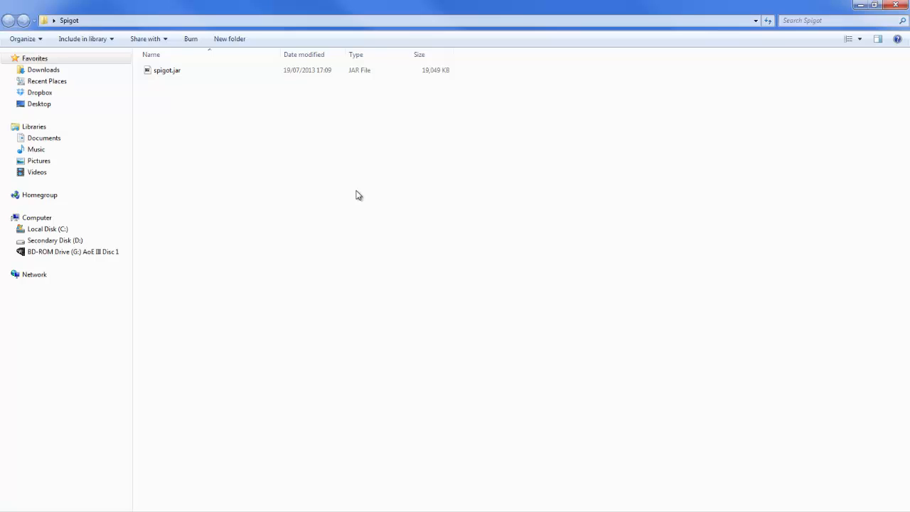
pyautogui.moveTo(216, 122)
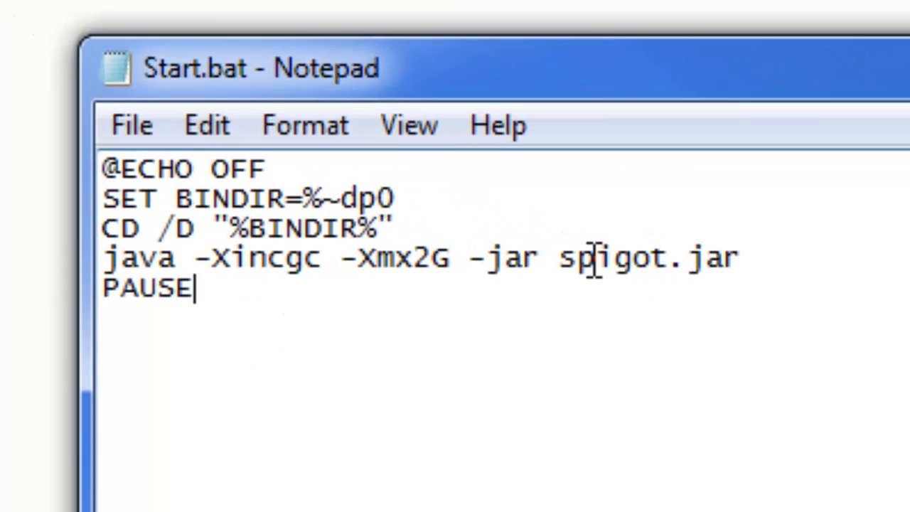
pyautogui.moveTo(672, 260)
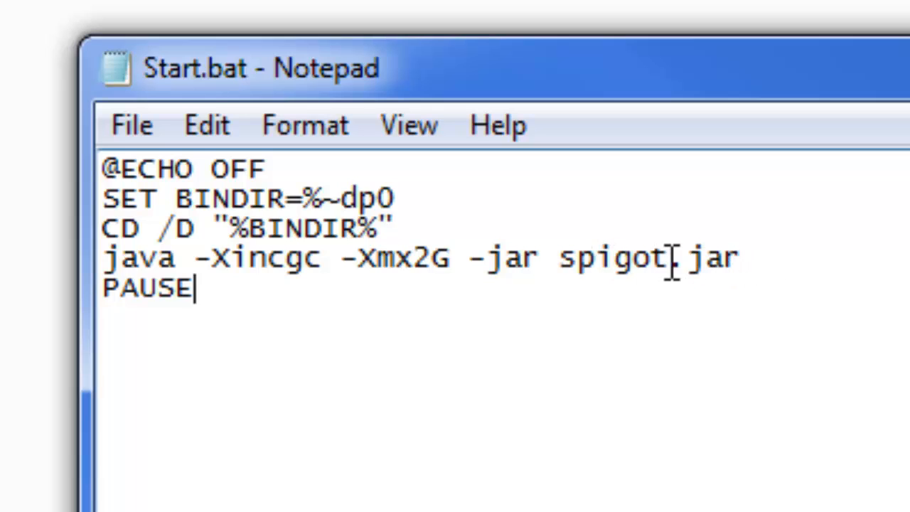
# Correct the jar name to spigot.jar and set the java memory limit to -Xmx2G
pyautogui.write('.')
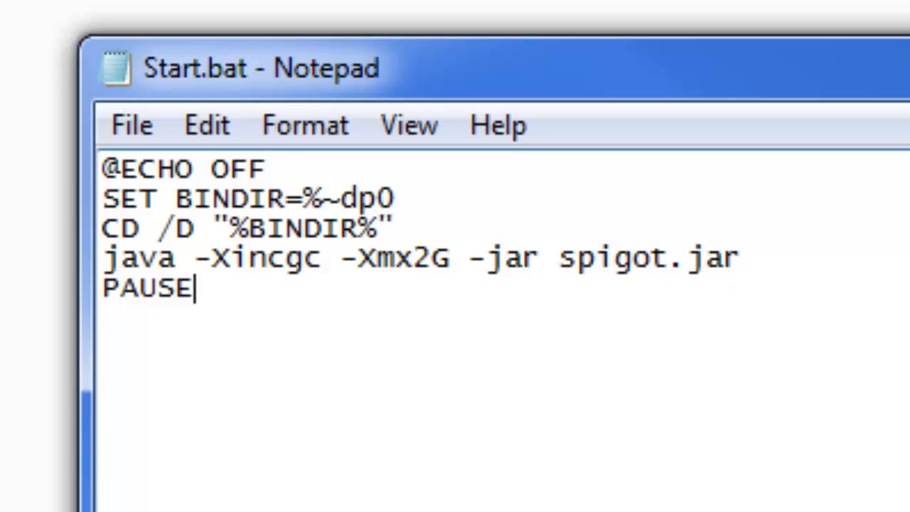
pyautogui.moveTo(49, 178)
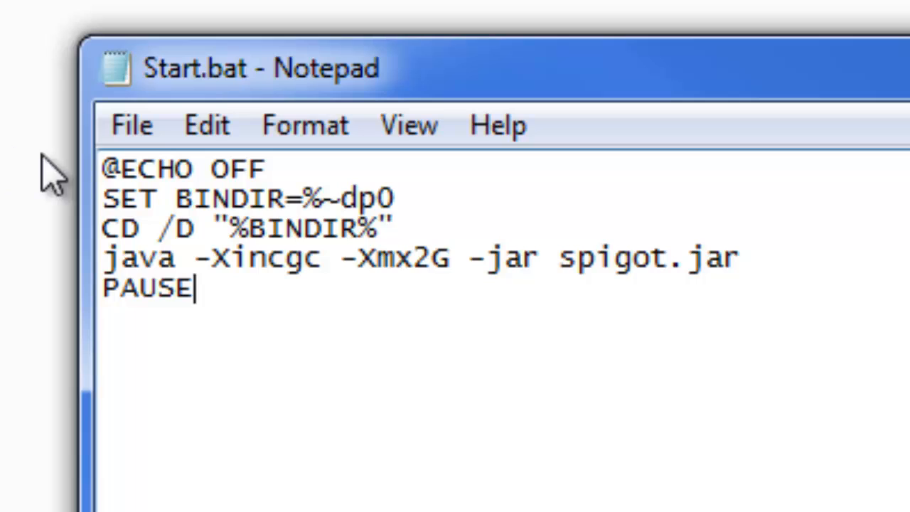
pyautogui.moveTo(400, 258)
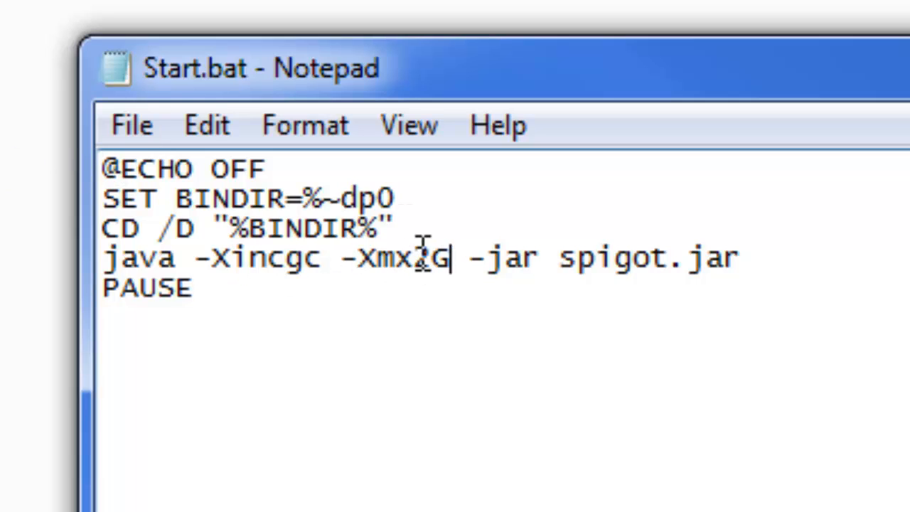
pyautogui.write('2')
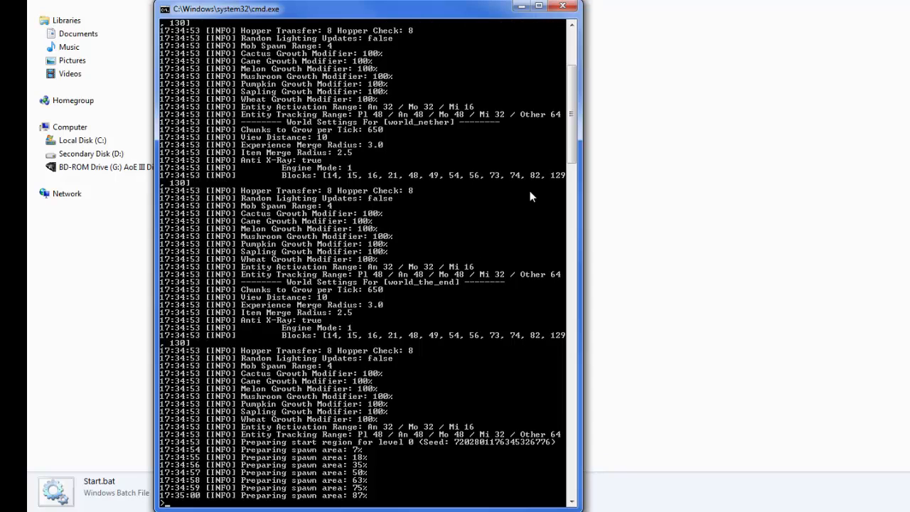
# Review the server console output until Done, then enter the stop command
pyautogui.scroll(-3)
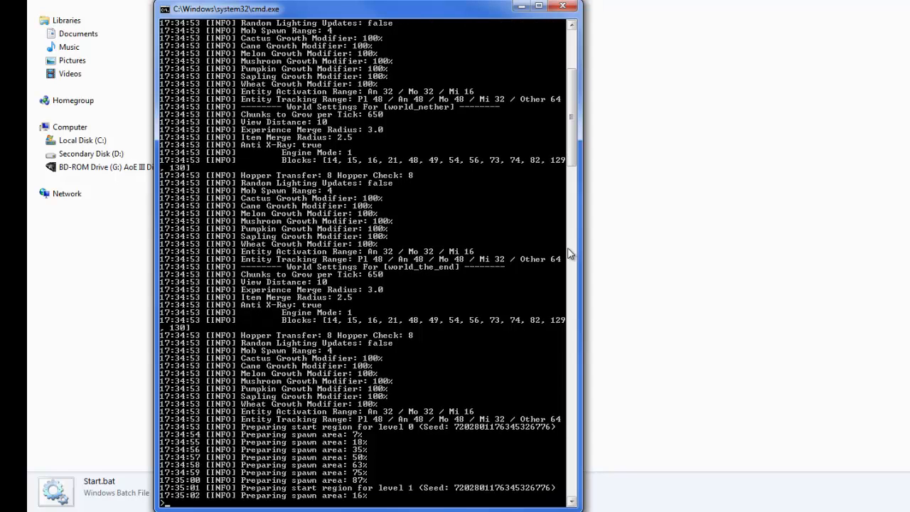
pyautogui.scroll(3)
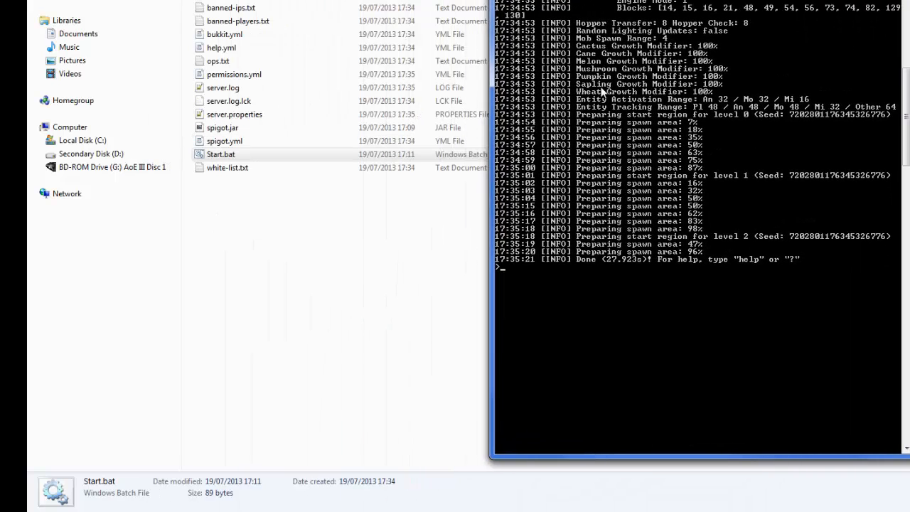
pyautogui.write('stop')
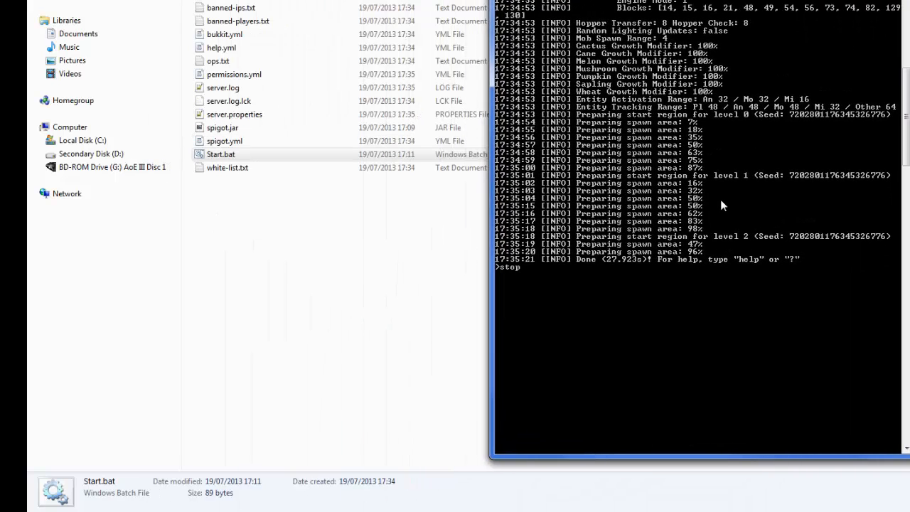
pyautogui.press('Return')
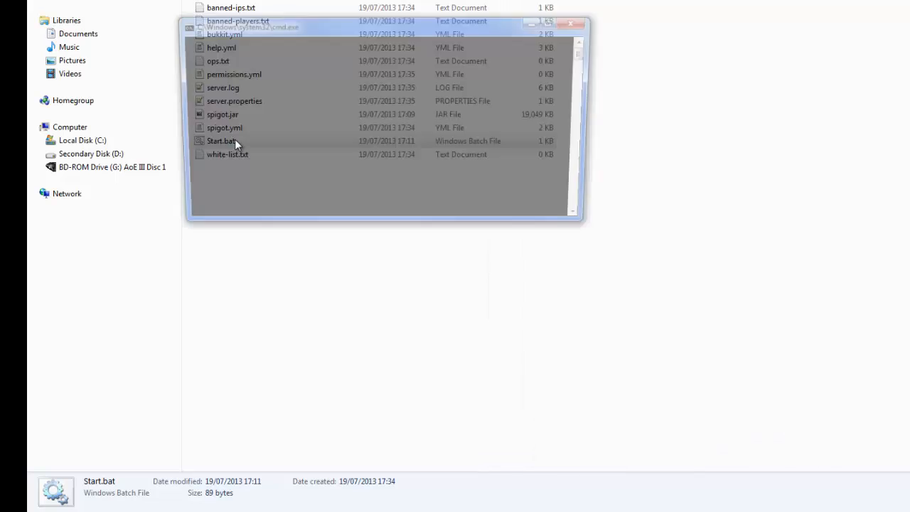
# Relaunch Start.bat and scroll the console to read the world settings output
pyautogui.doubleClick(223, 141)
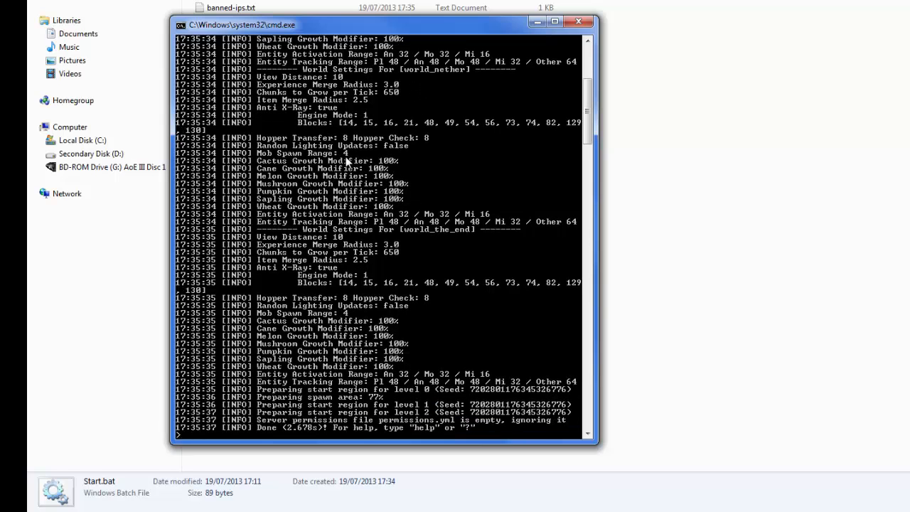
pyautogui.moveTo(399, 272)
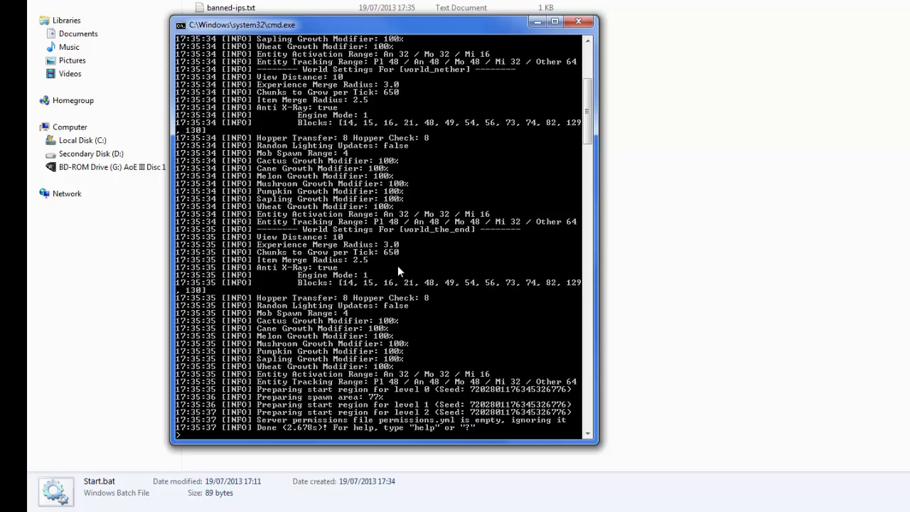
pyautogui.scroll(3)
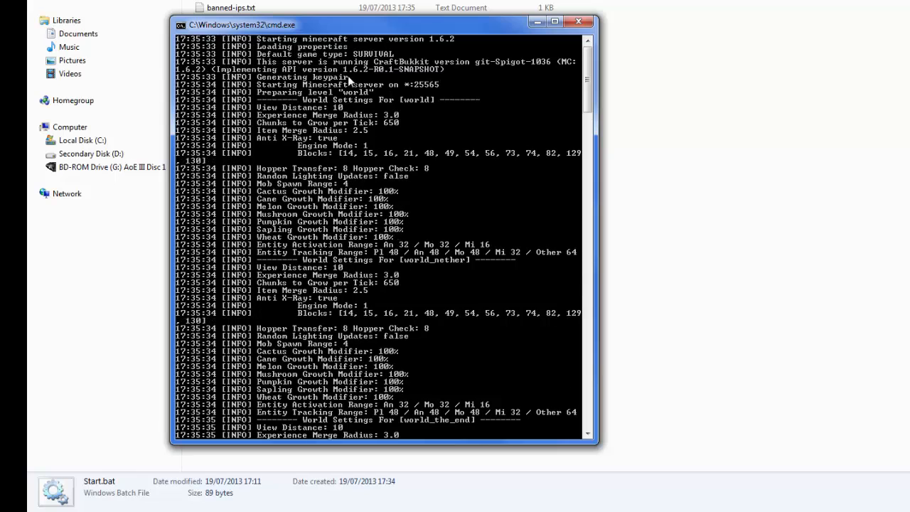
pyautogui.moveTo(447, 194)
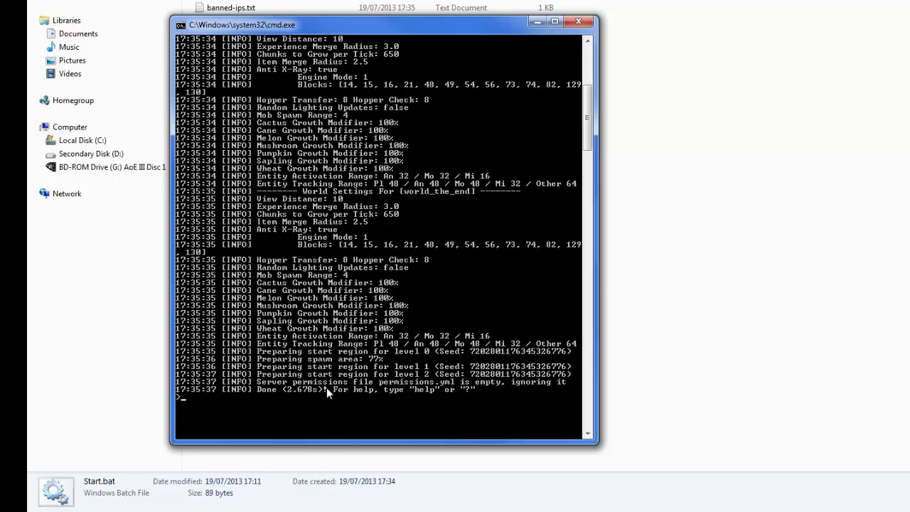
pyautogui.moveTo(362, 327)
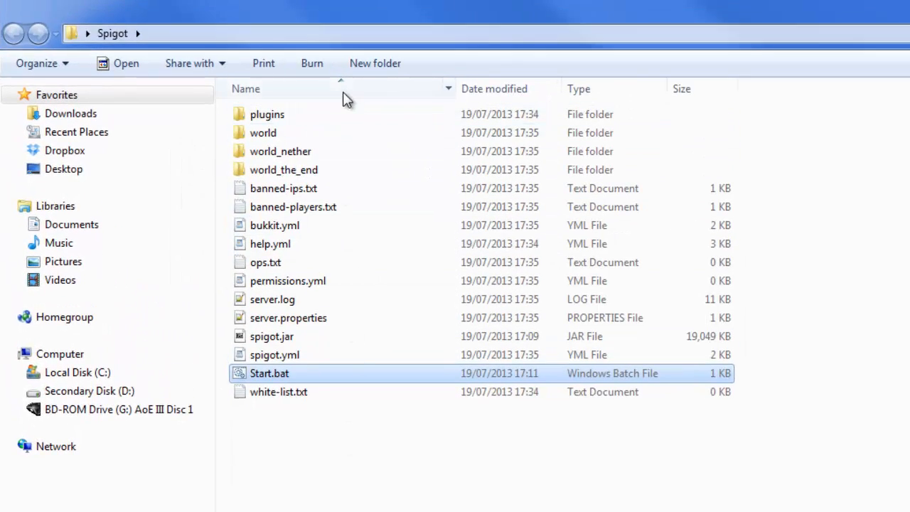
pyautogui.moveTo(269, 147)
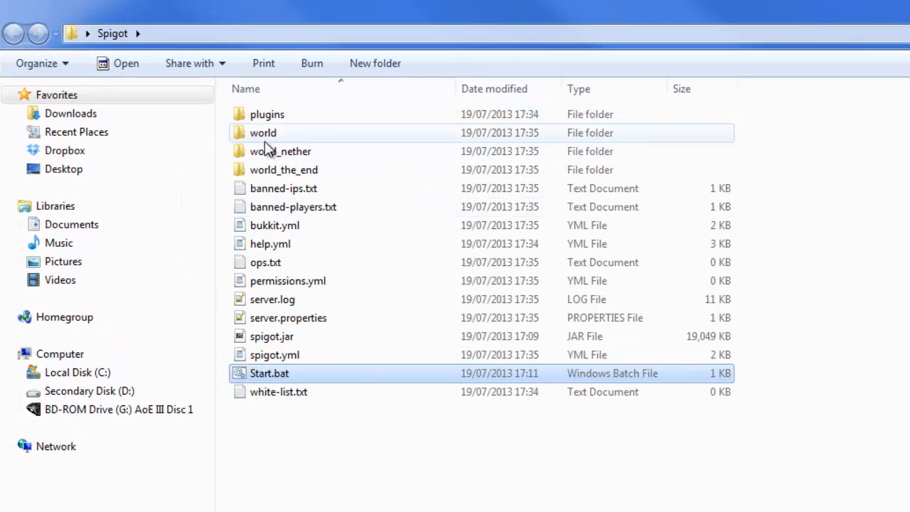
# Select bukkit.yml, then open the plugins folder, which holds only PluginMetrics
pyautogui.click(274, 226)
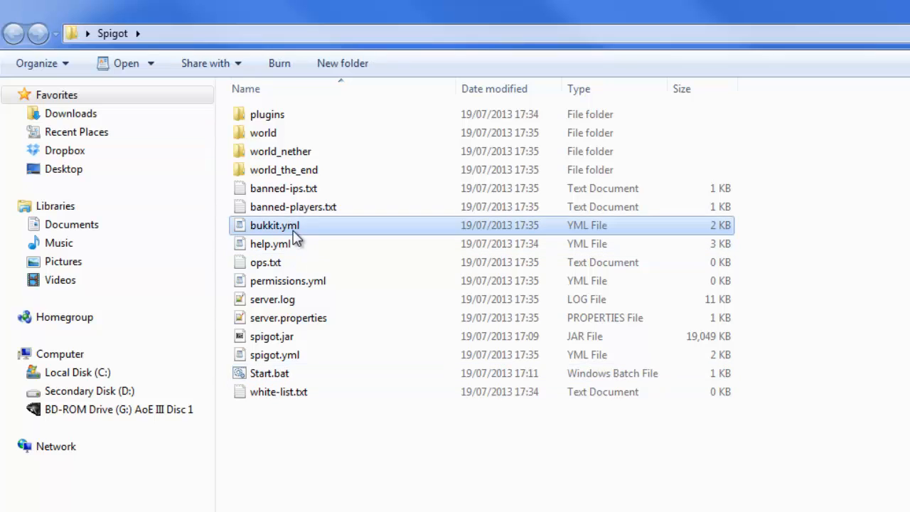
pyautogui.moveTo(288, 280)
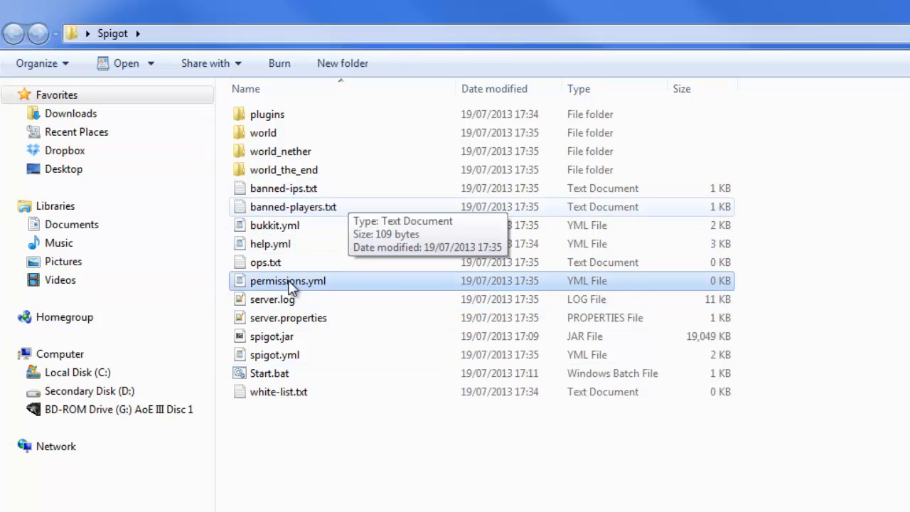
pyautogui.doubleClick(267, 114)
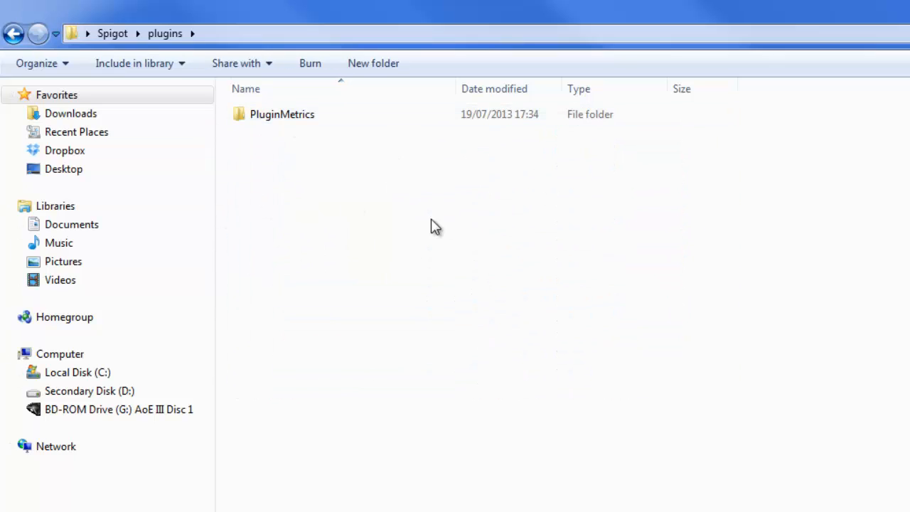
pyautogui.moveTo(484, 290)
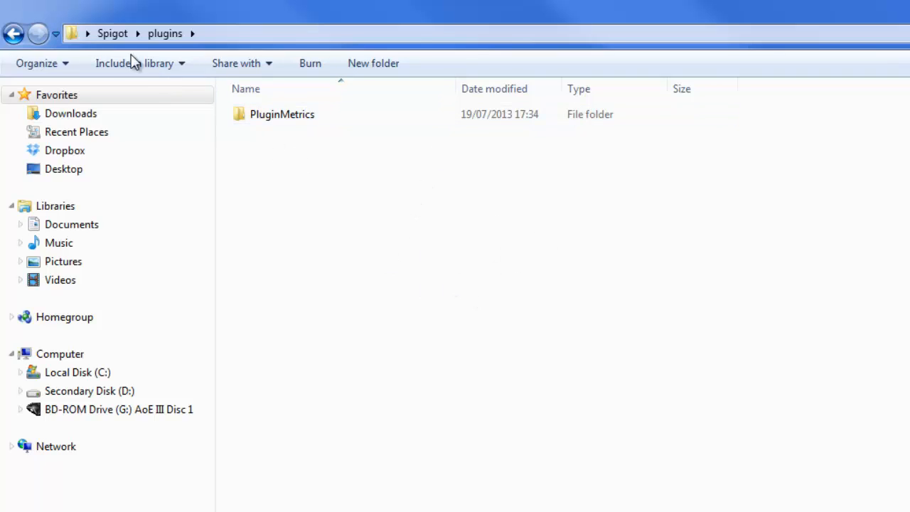
pyautogui.moveTo(277, 156)
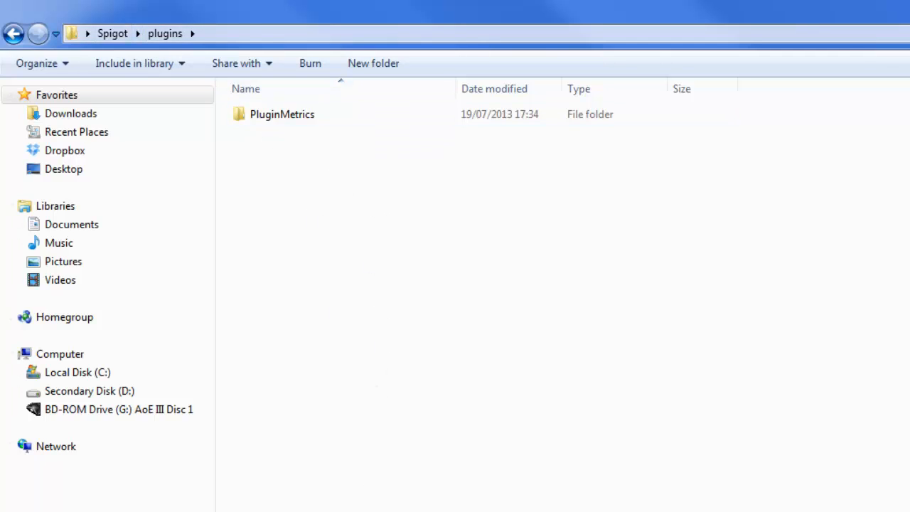
pyautogui.moveTo(284, 197)
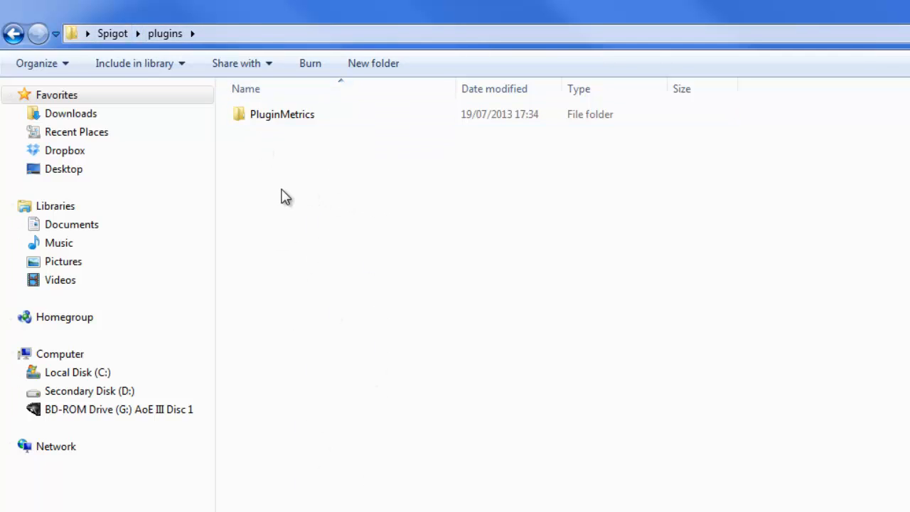
pyautogui.moveTo(235, 115)
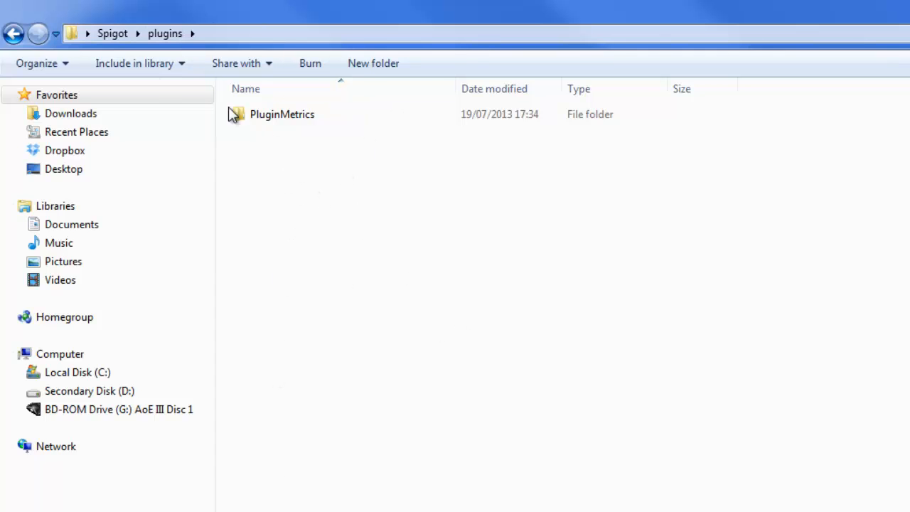
pyautogui.click(12, 33)
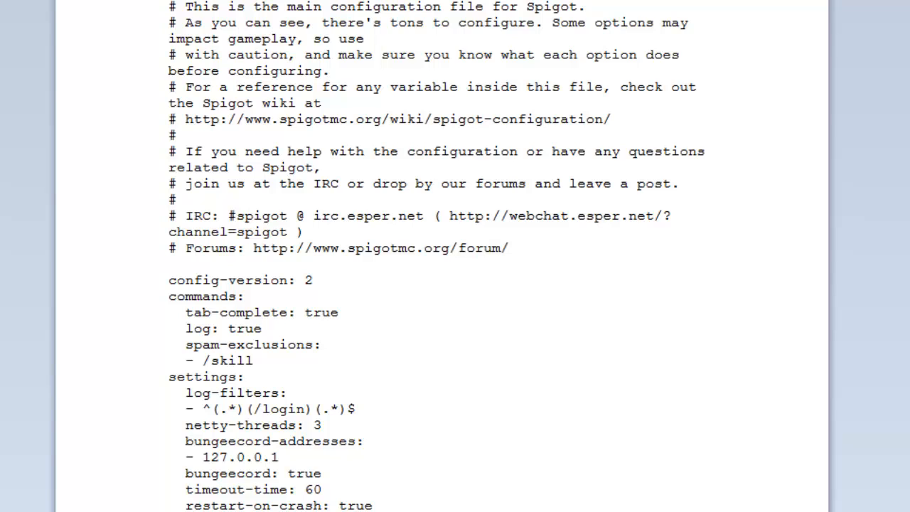
pyautogui.click(311, 279)
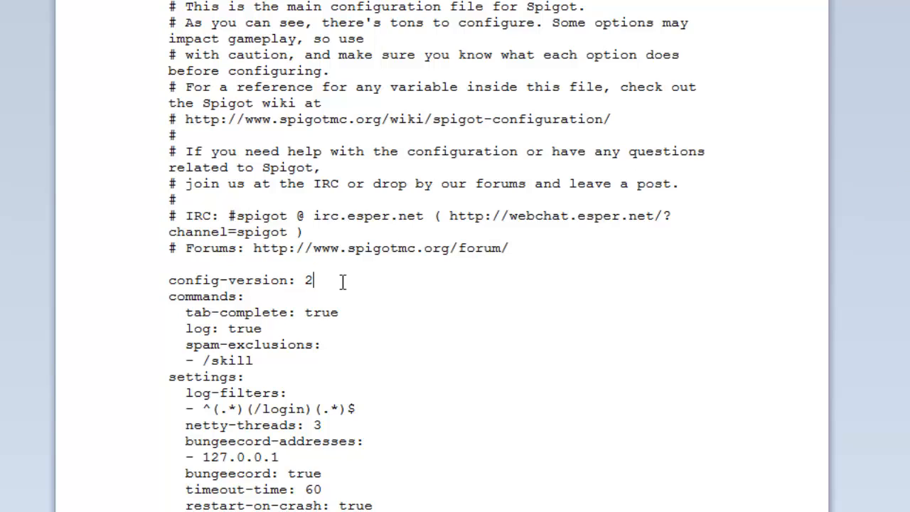
pyautogui.click(247, 296)
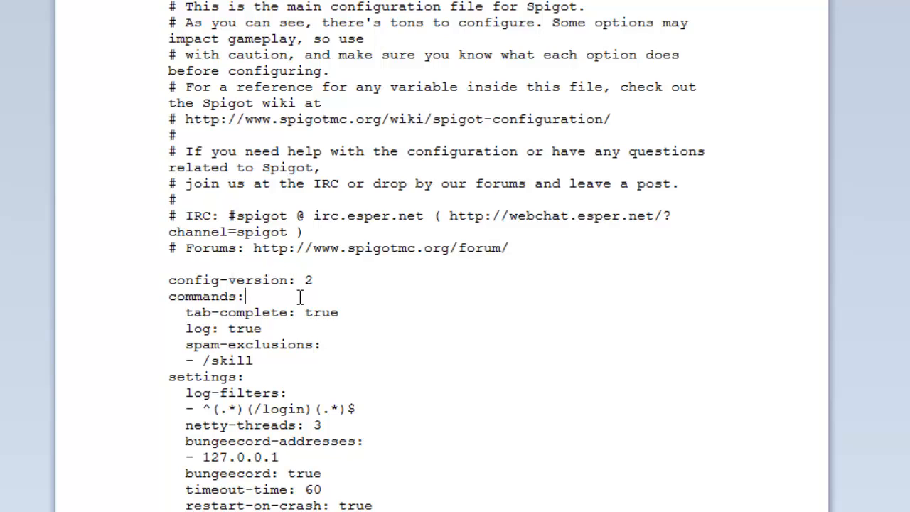
pyautogui.scroll(-3)
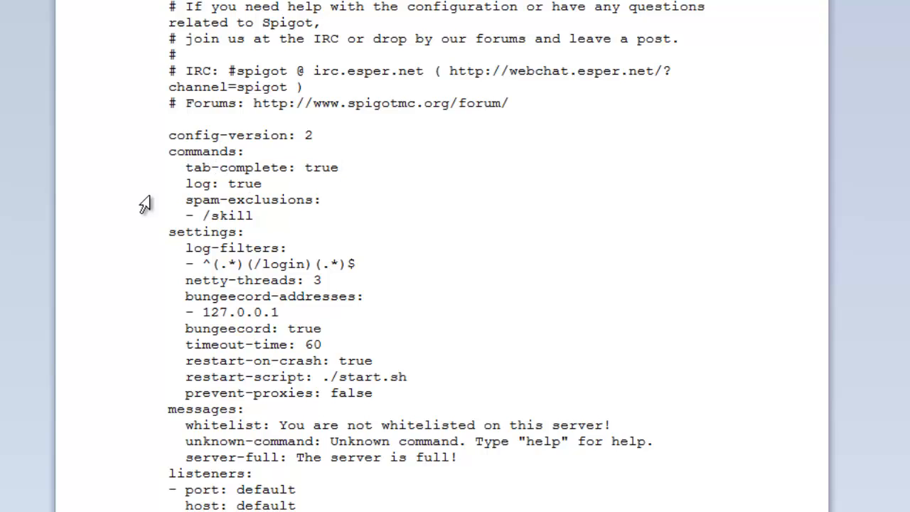
pyautogui.moveTo(444, 239)
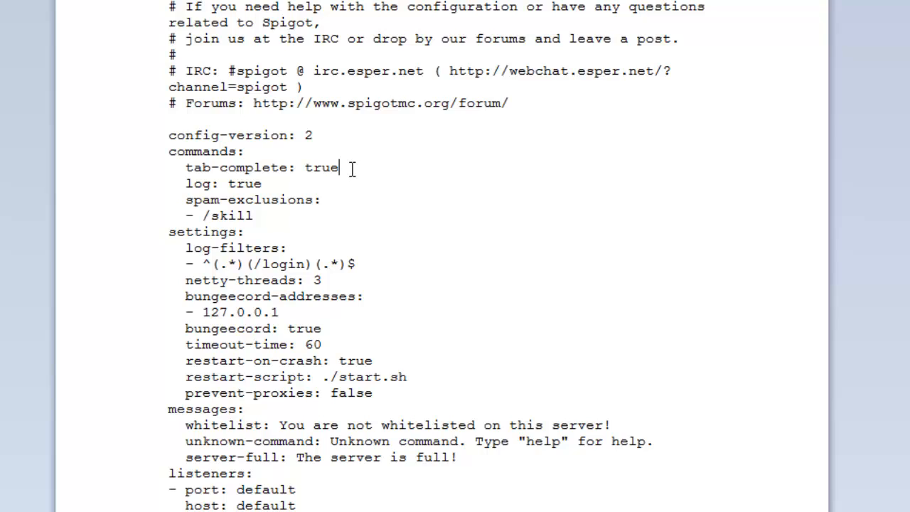
pyautogui.click(286, 183)
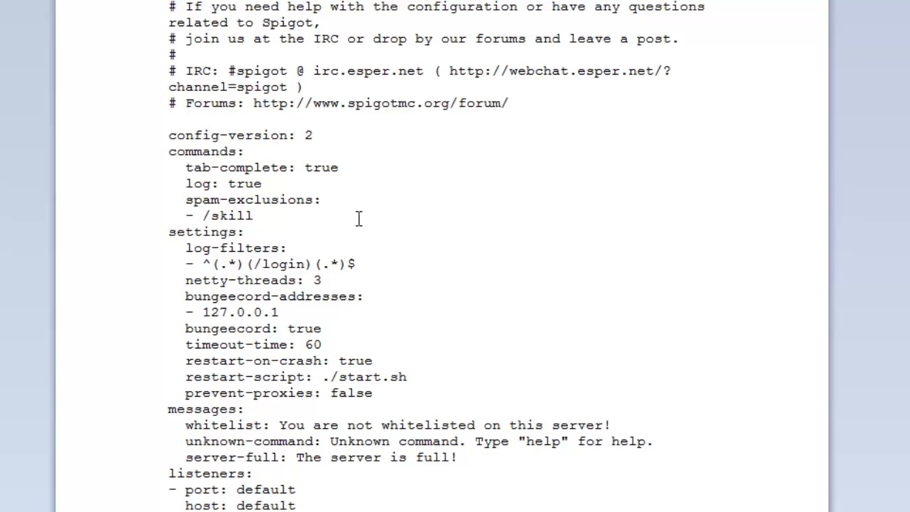
pyautogui.click(253, 215)
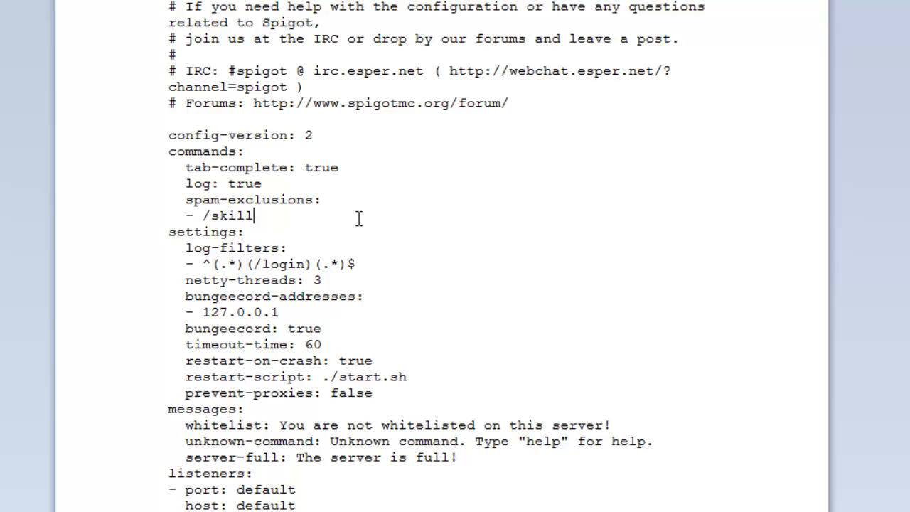
pyautogui.scroll(-3)
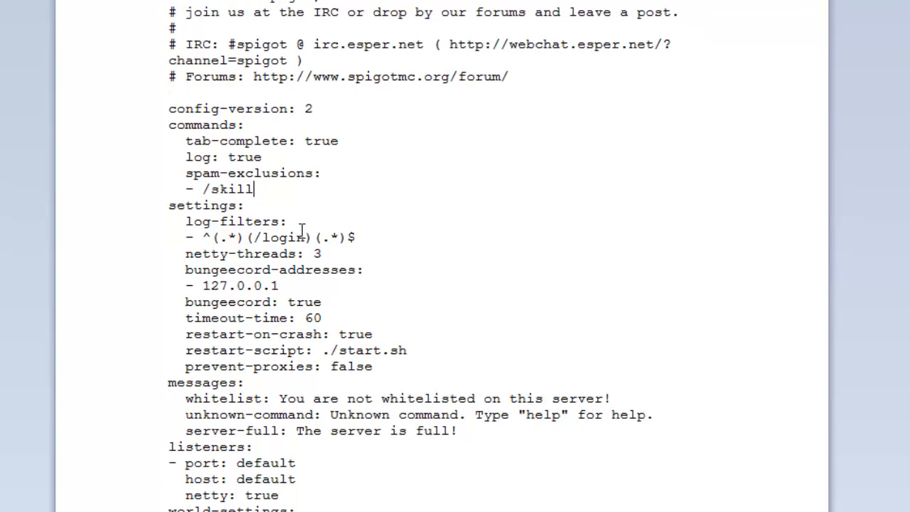
pyautogui.scroll(-3)
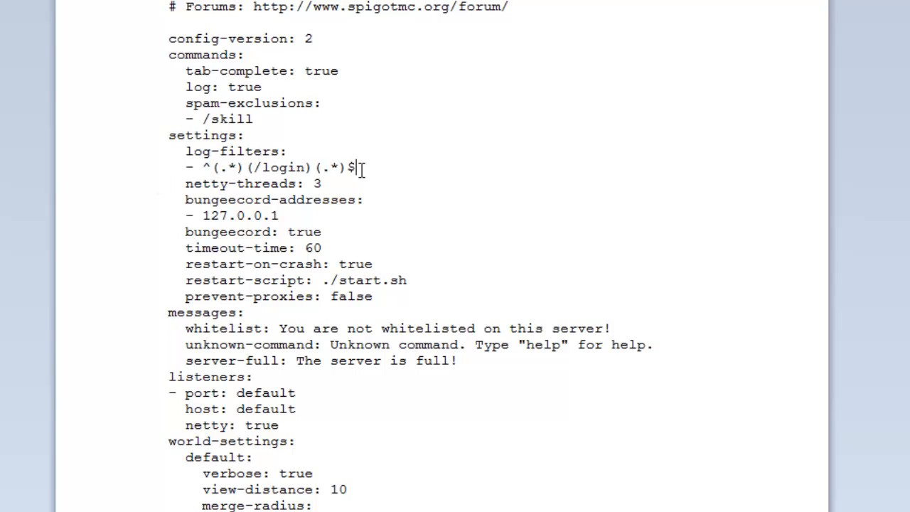
pyautogui.moveTo(190, 137)
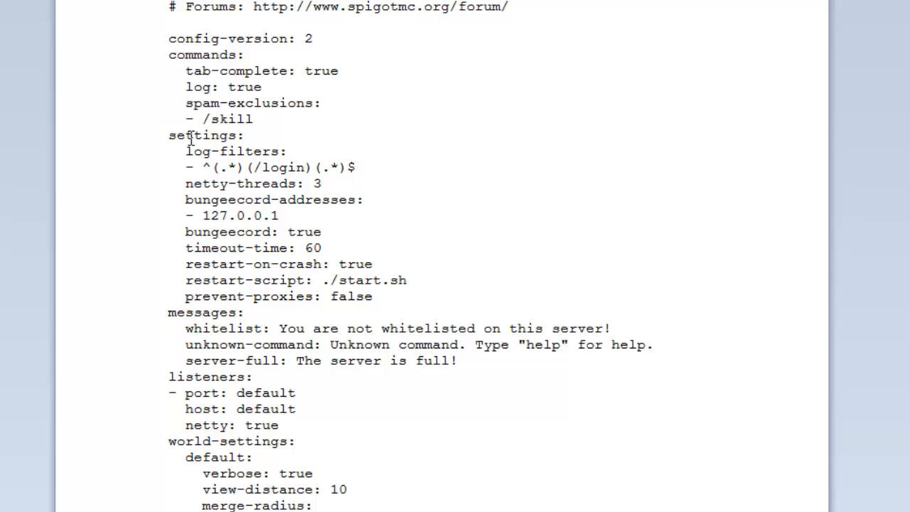
pyautogui.moveTo(369, 290)
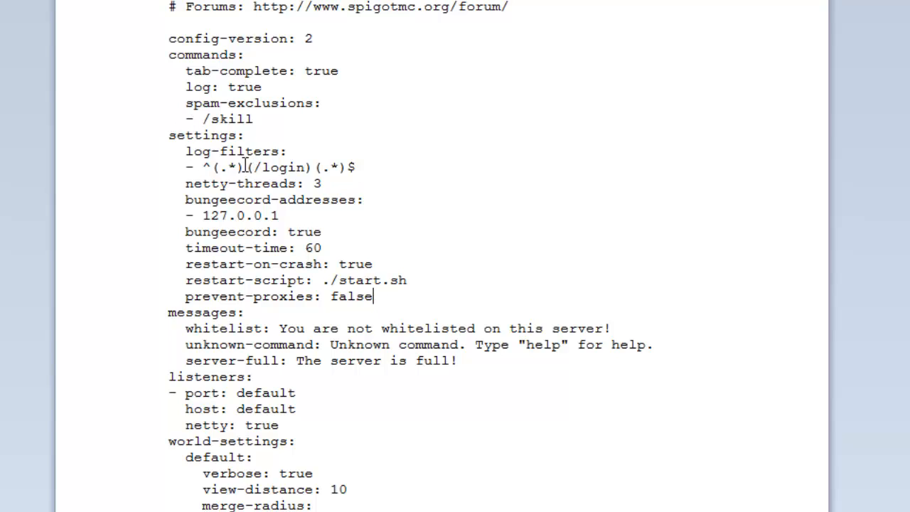
pyautogui.moveTo(257, 153)
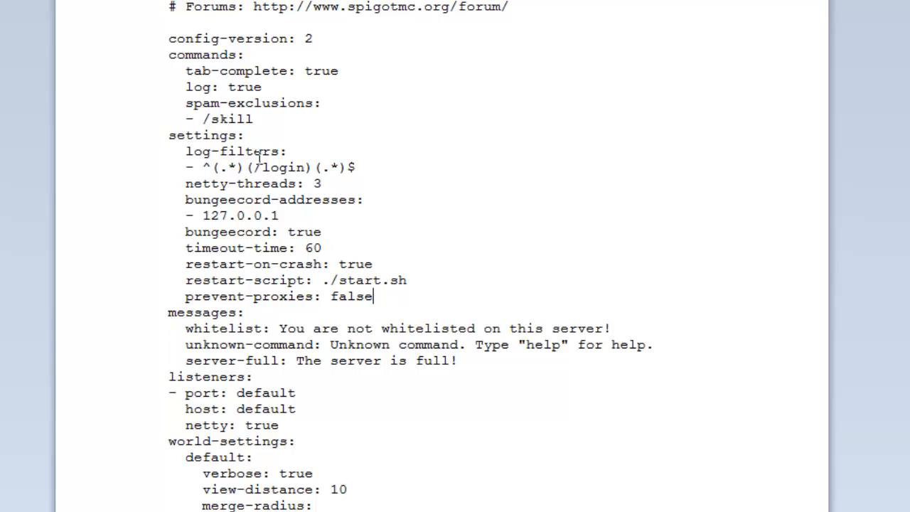
pyautogui.moveTo(281, 231)
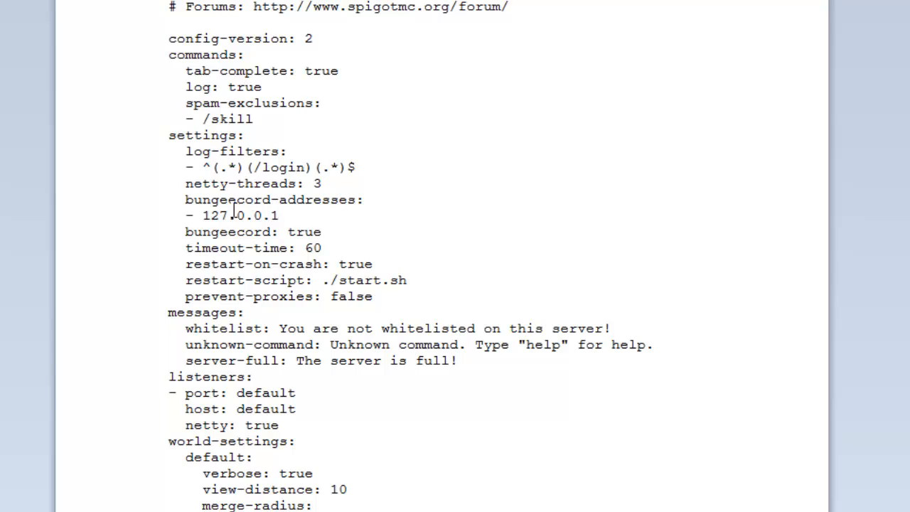
pyautogui.moveTo(297, 232)
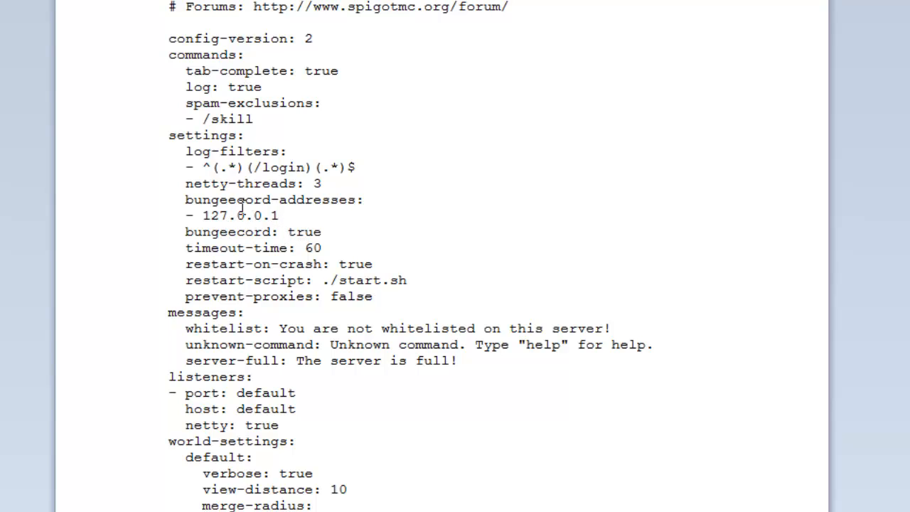
pyautogui.moveTo(309, 205)
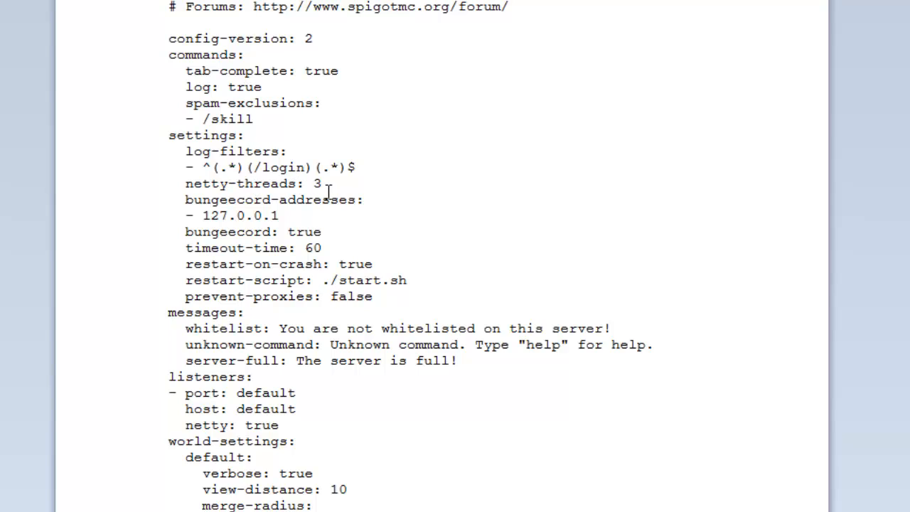
pyautogui.click(373, 297)
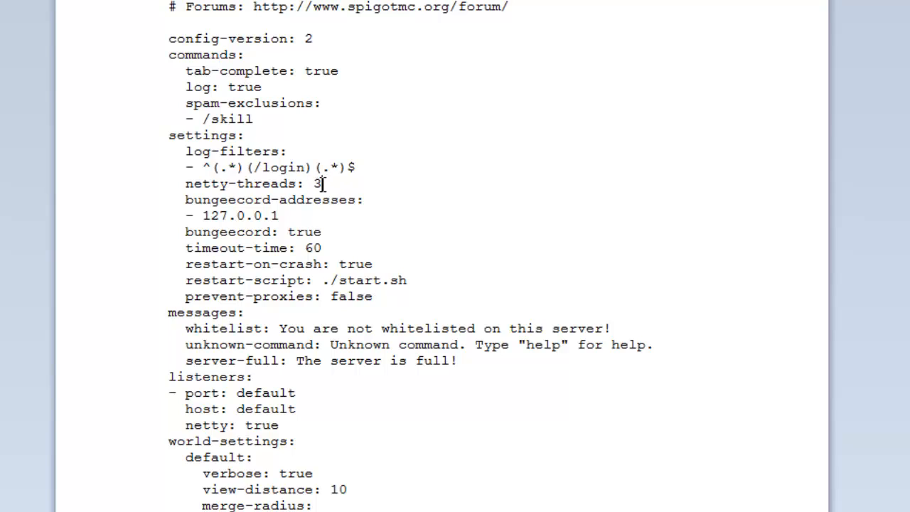
pyautogui.moveTo(322, 183)
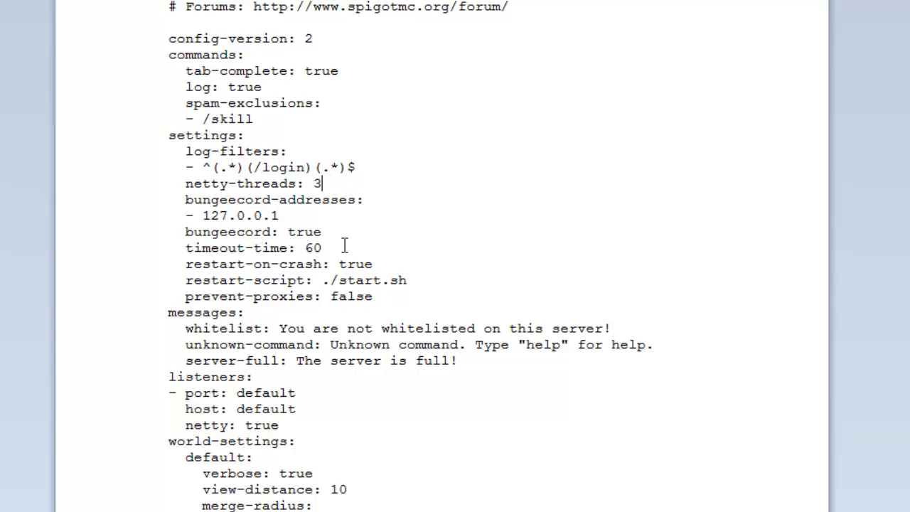
pyautogui.moveTo(626, 335)
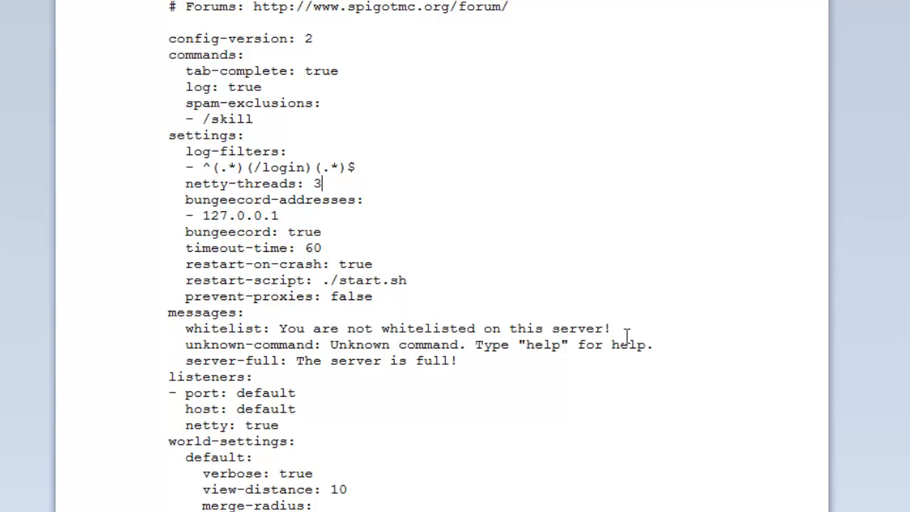
pyautogui.moveTo(503, 335)
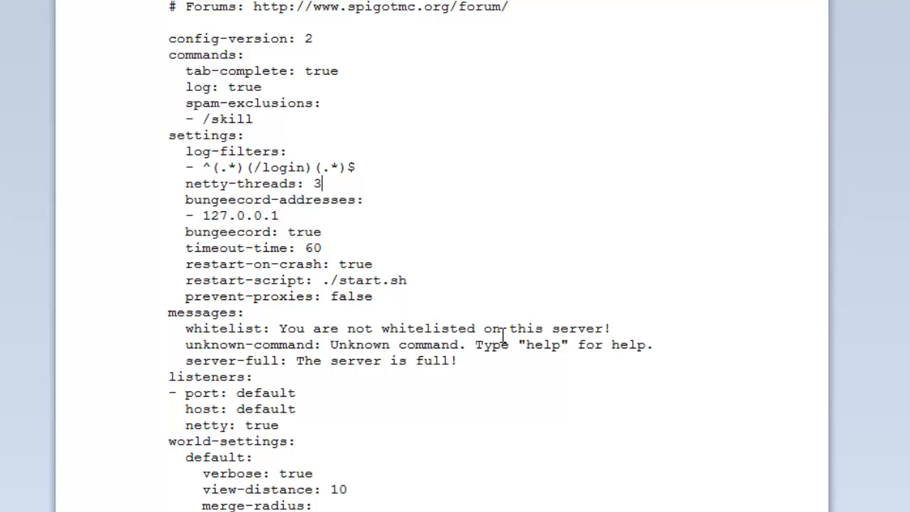
pyautogui.moveTo(329, 261)
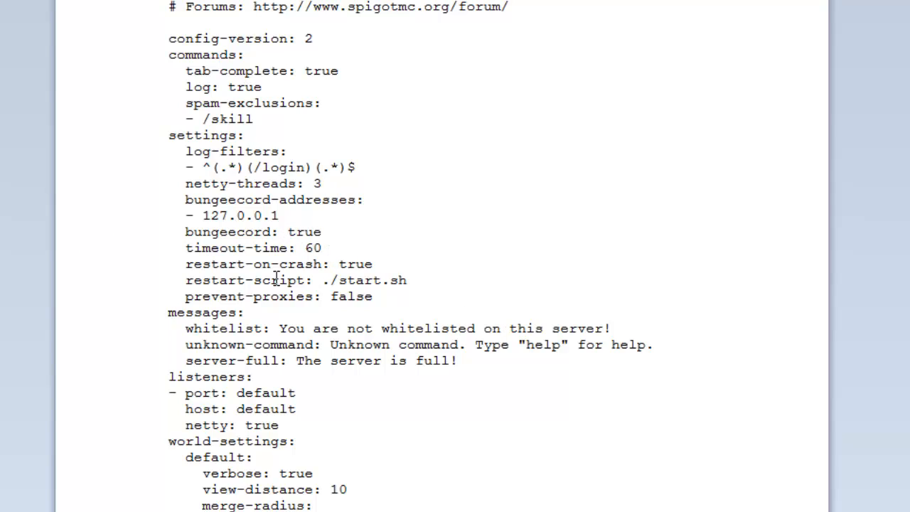
pyautogui.moveTo(331, 270)
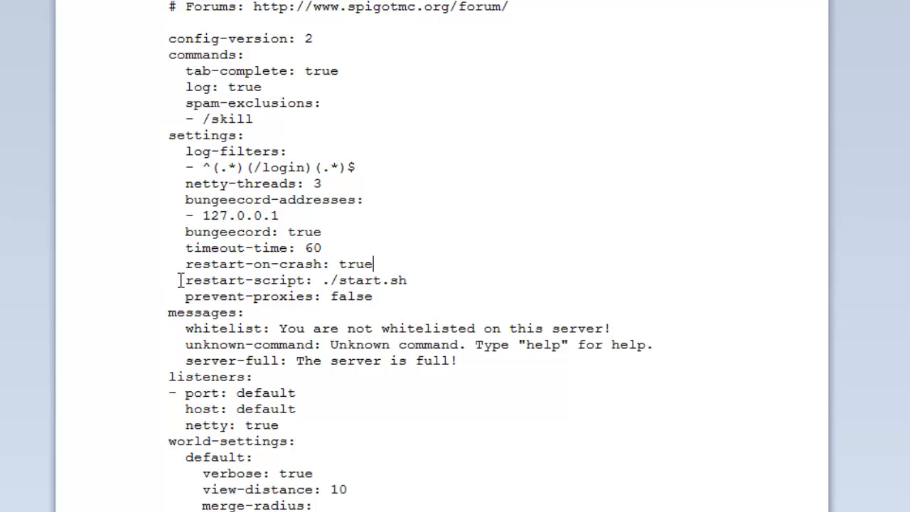
pyautogui.moveTo(213, 291)
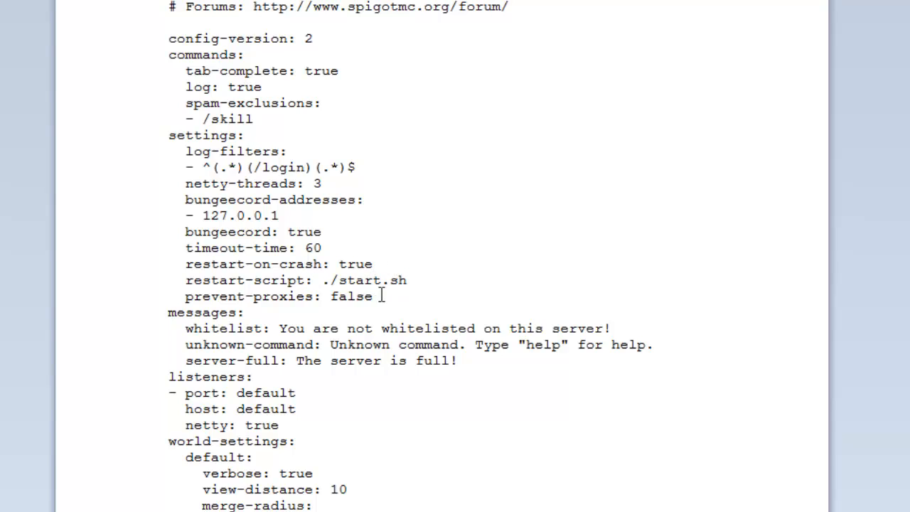
pyautogui.moveTo(396, 288)
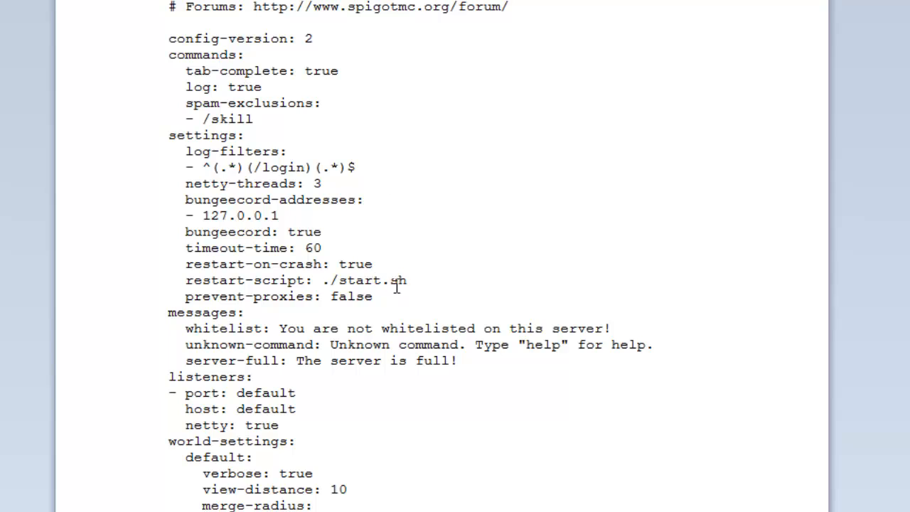
pyautogui.moveTo(276, 307)
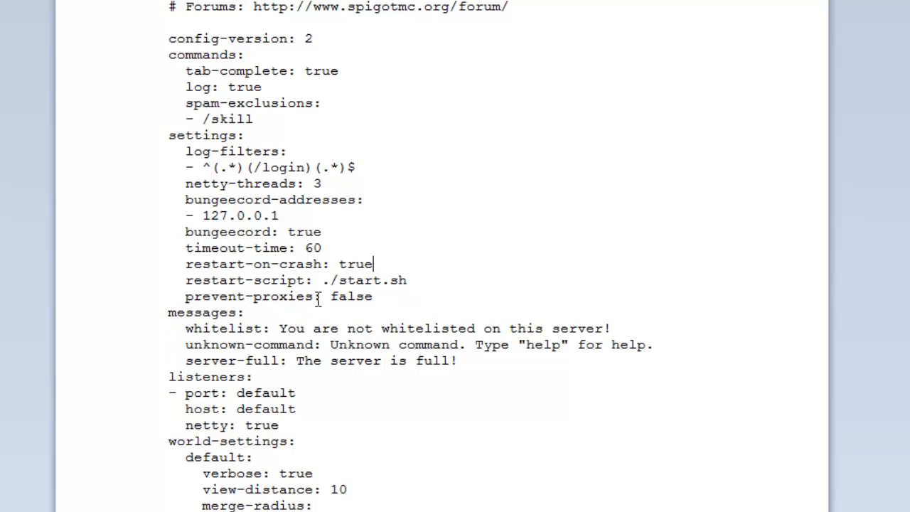
pyautogui.moveTo(361, 297)
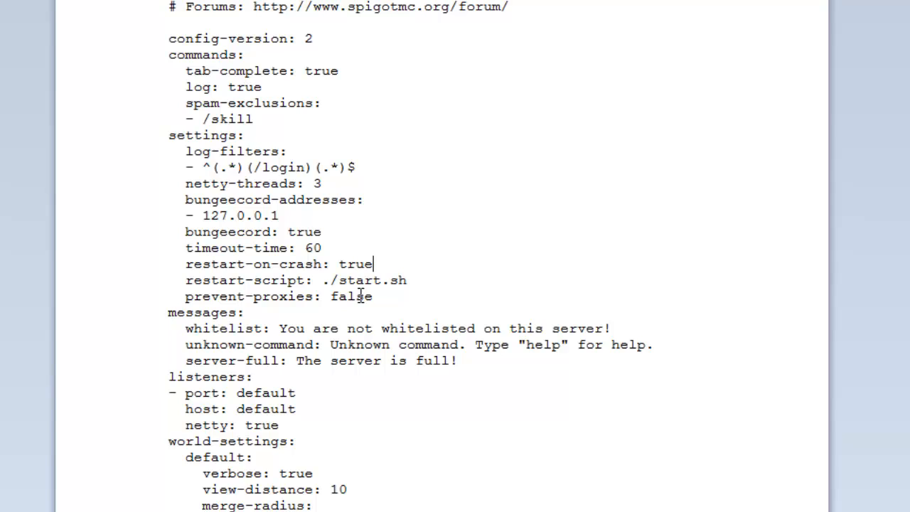
pyautogui.click(373, 296)
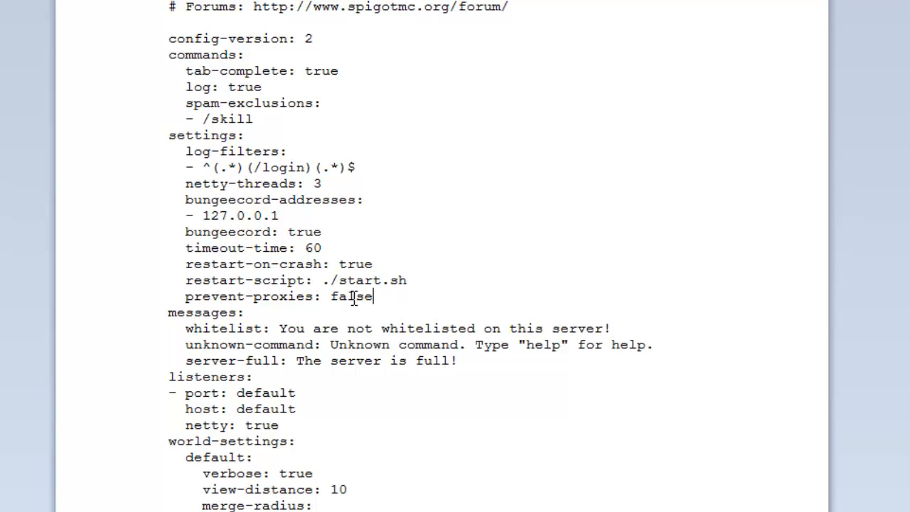
pyautogui.moveTo(395, 284)
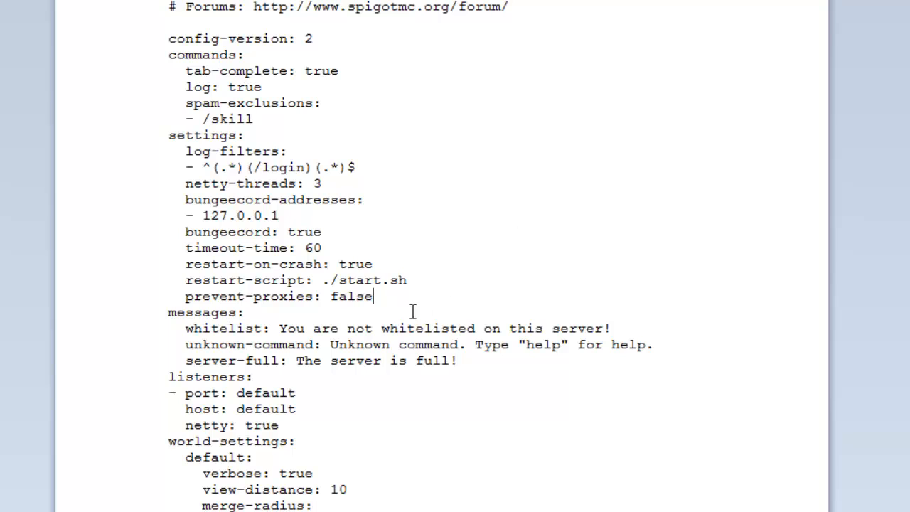
pyautogui.moveTo(355, 298)
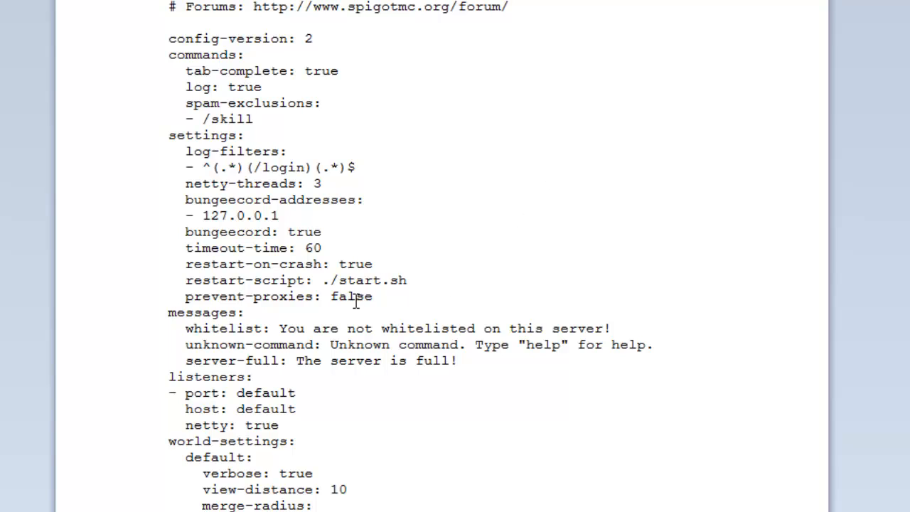
pyautogui.scroll(-3)
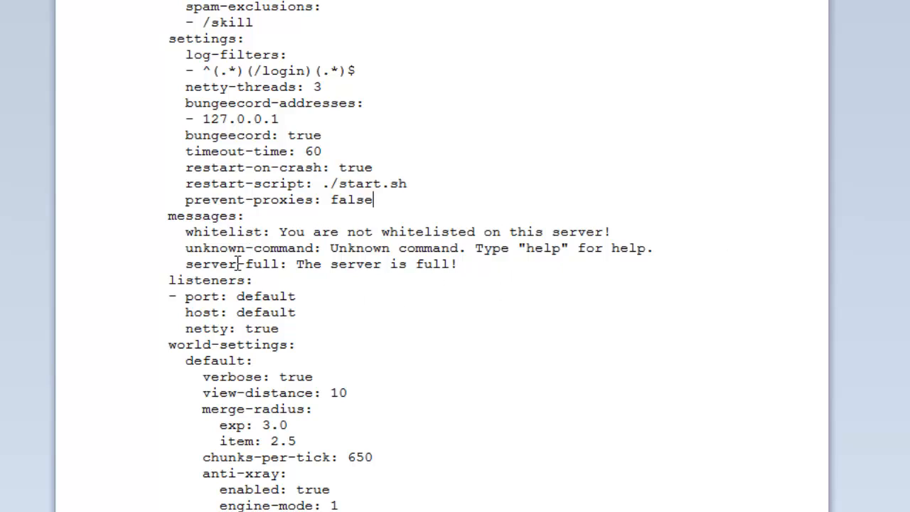
pyautogui.moveTo(487, 264)
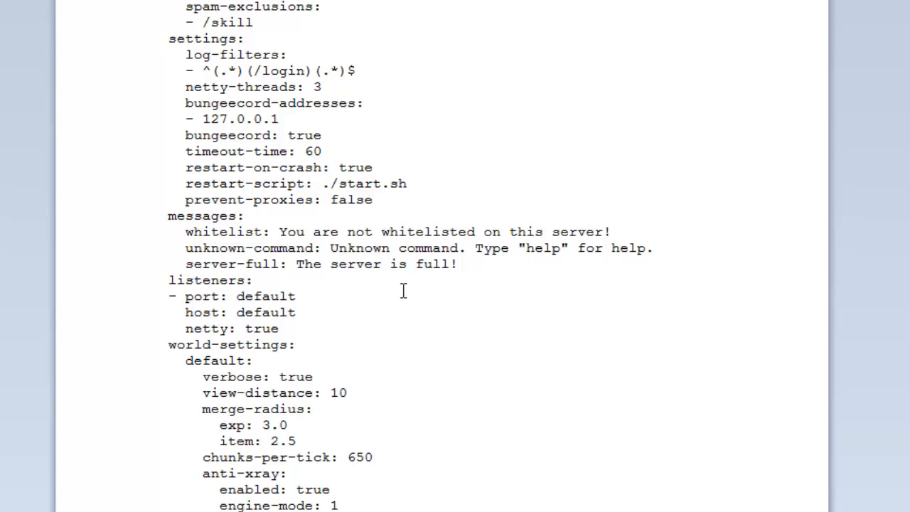
pyautogui.scroll(-3)
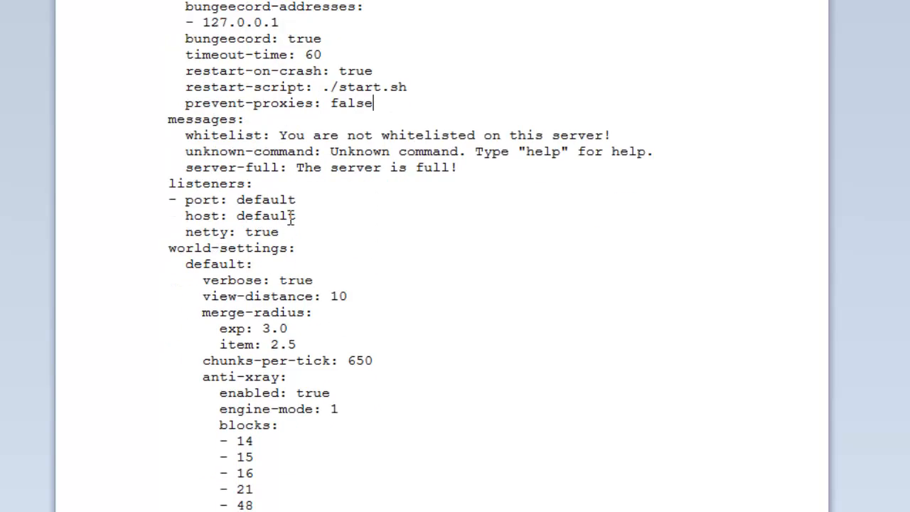
pyautogui.click(283, 232)
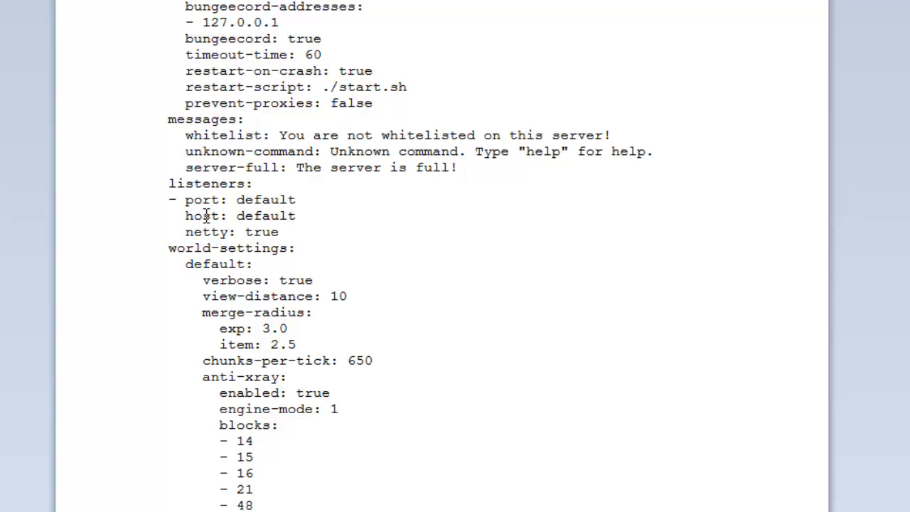
pyautogui.moveTo(258, 223)
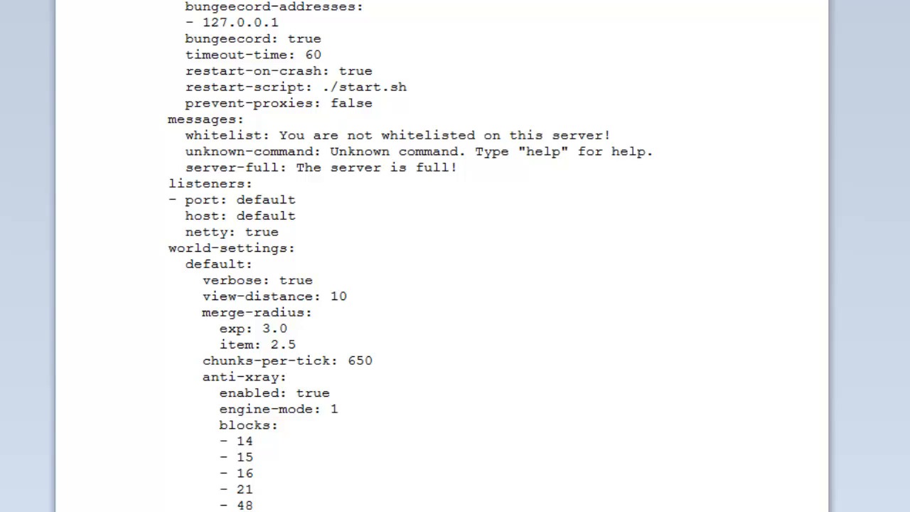
pyautogui.moveTo(367, 279)
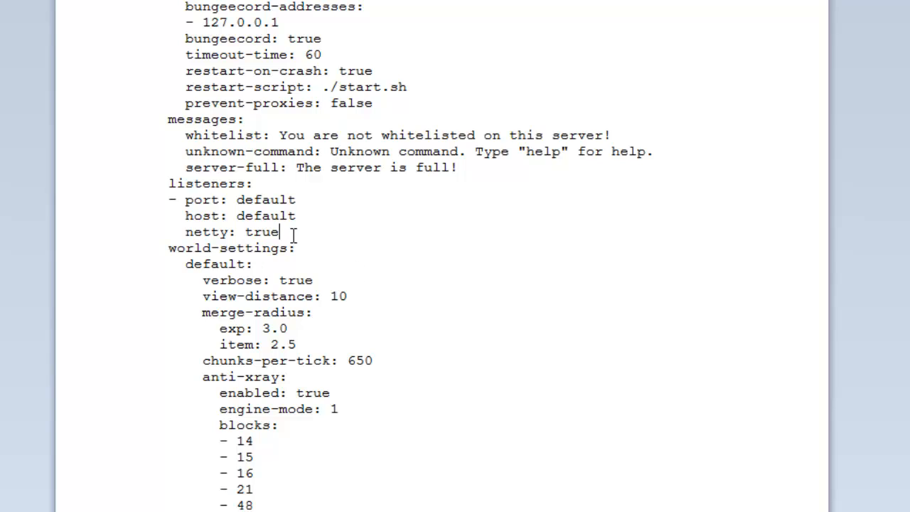
# Read the world-settings defaults: view-distance 10, merge-radius, chunks-per-tick 650 and anti-xray
pyautogui.scroll(-3)
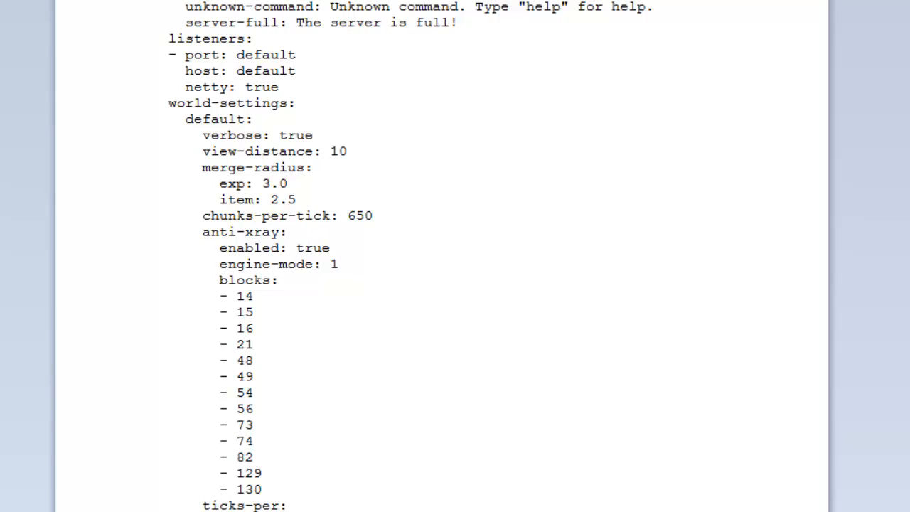
pyautogui.moveTo(467, 144)
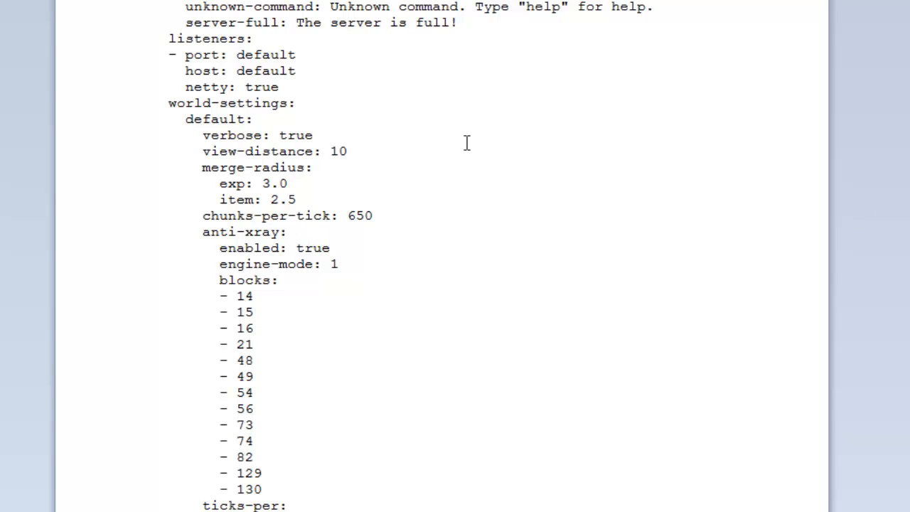
pyautogui.scroll(-3)
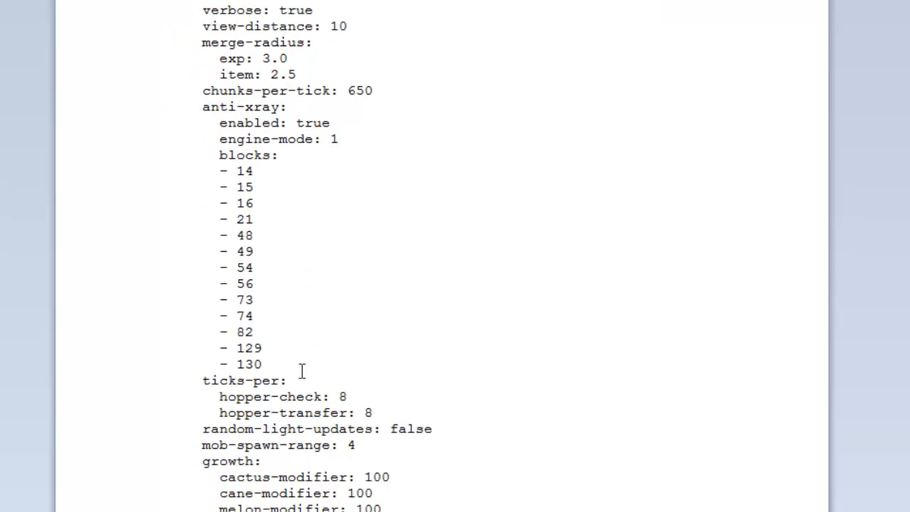
pyautogui.moveTo(248, 65)
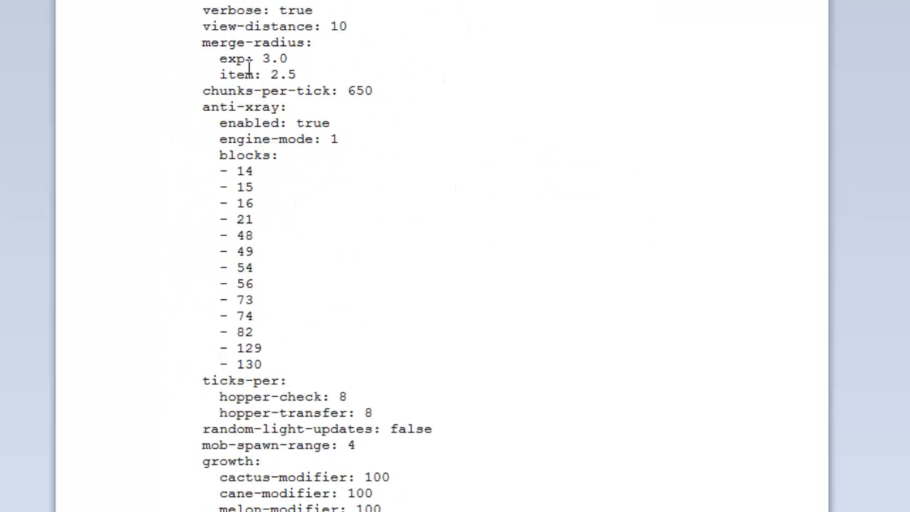
pyautogui.scroll(3)
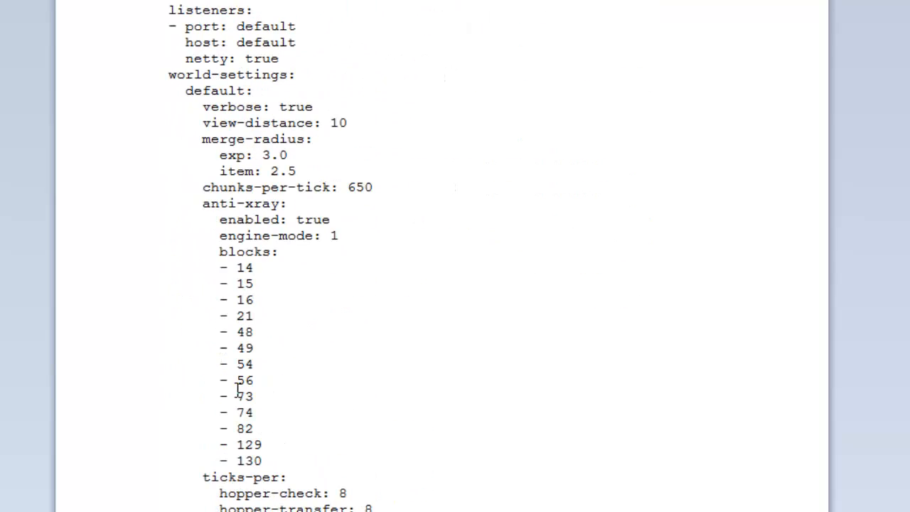
pyautogui.scroll(-3)
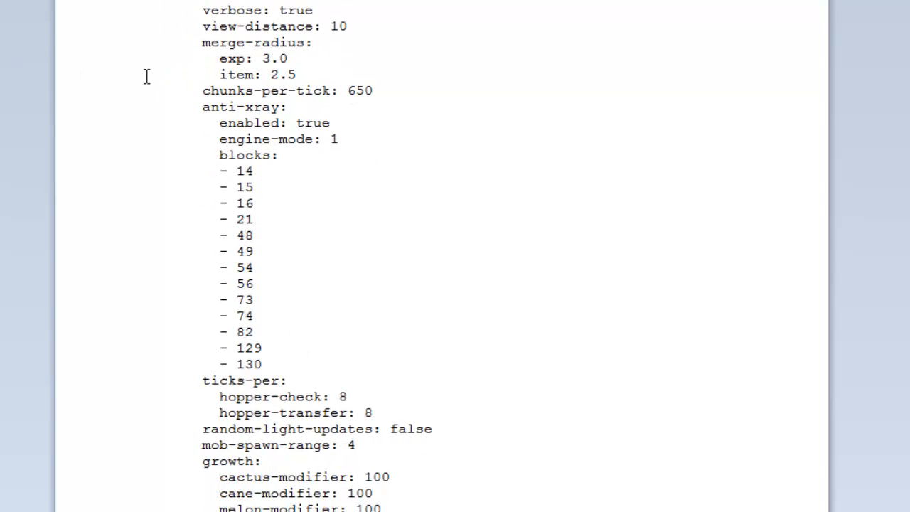
pyautogui.scroll(3)
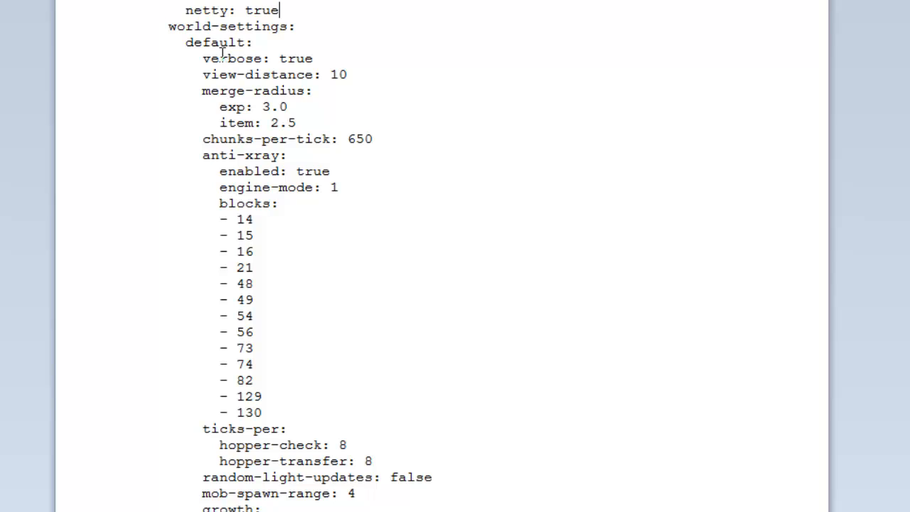
pyautogui.moveTo(216, 176)
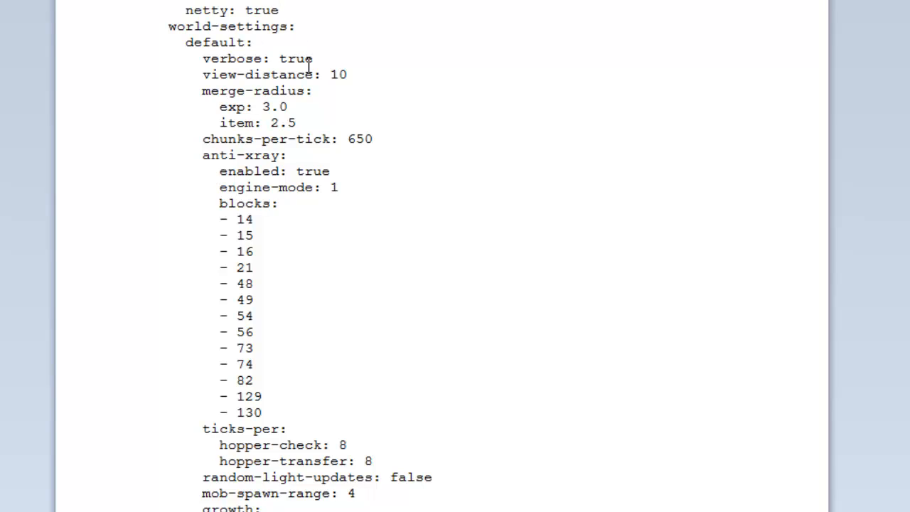
pyautogui.moveTo(368, 47)
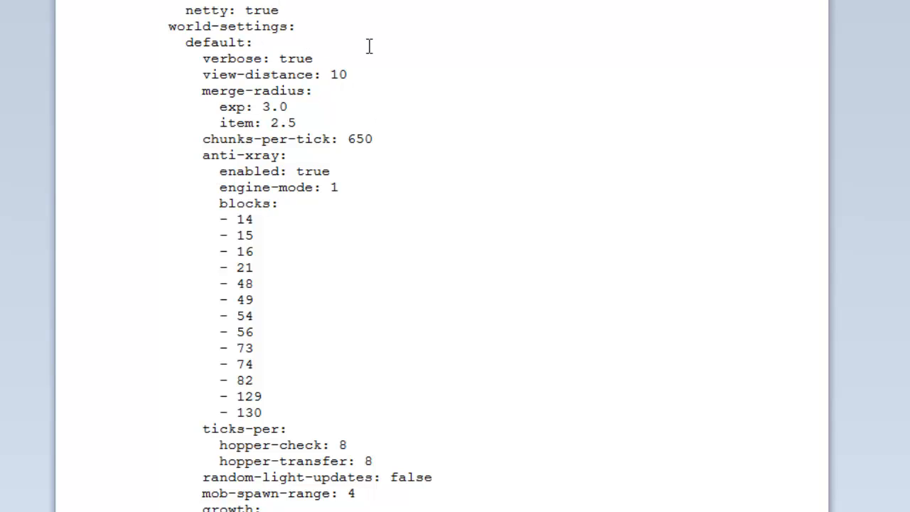
pyautogui.click(348, 74)
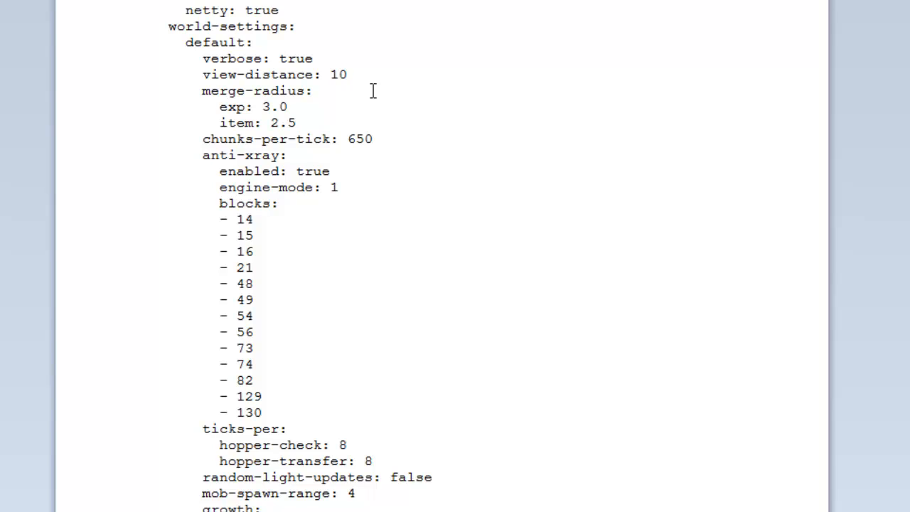
pyautogui.moveTo(321, 80)
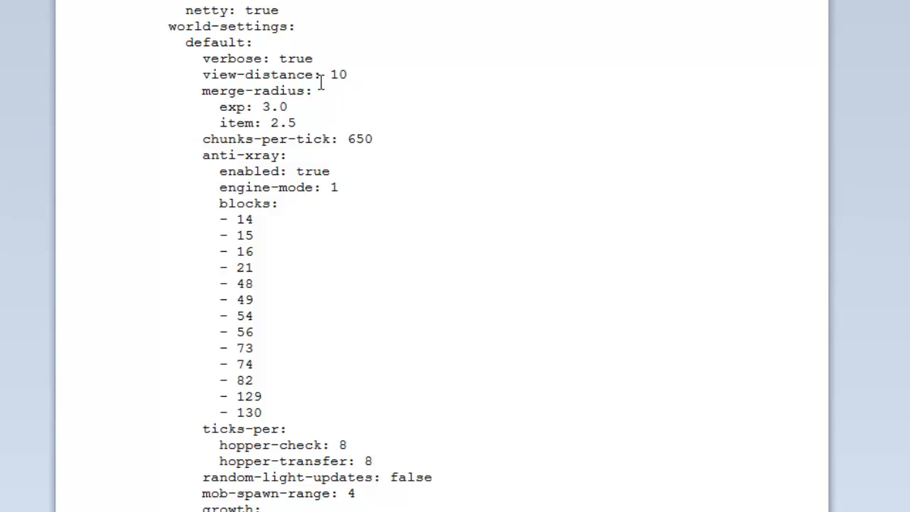
pyautogui.moveTo(320, 81)
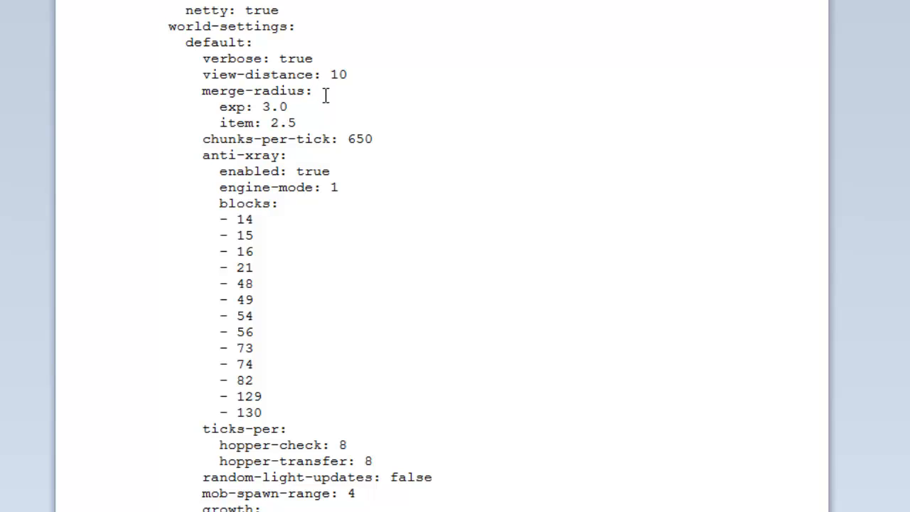
pyautogui.click(312, 91)
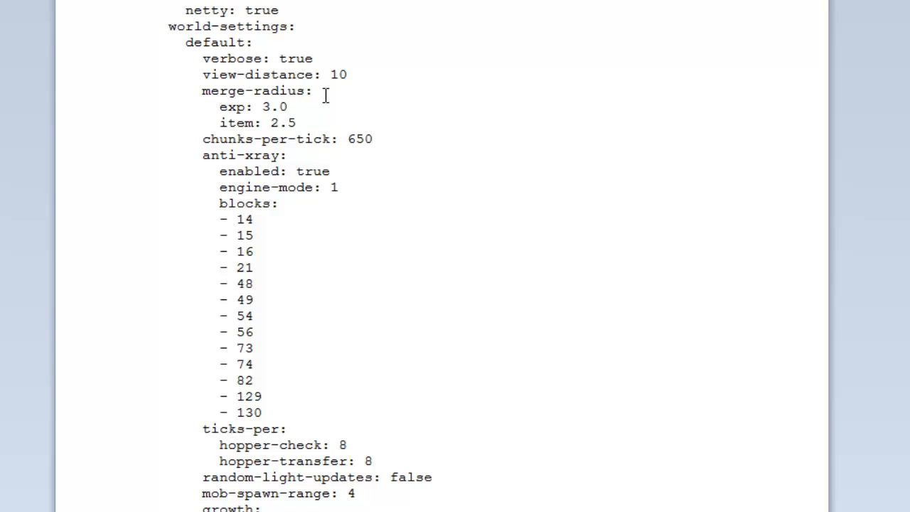
pyautogui.moveTo(416, 136)
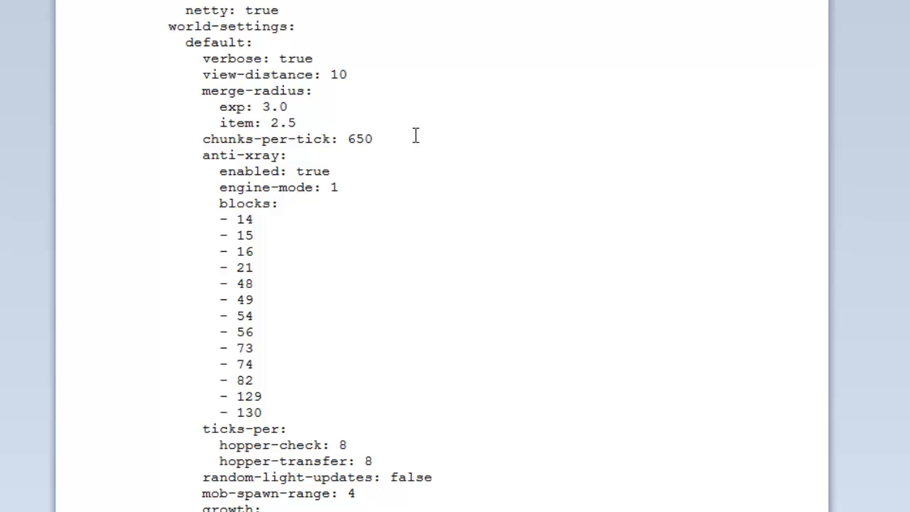
pyautogui.click(372, 139)
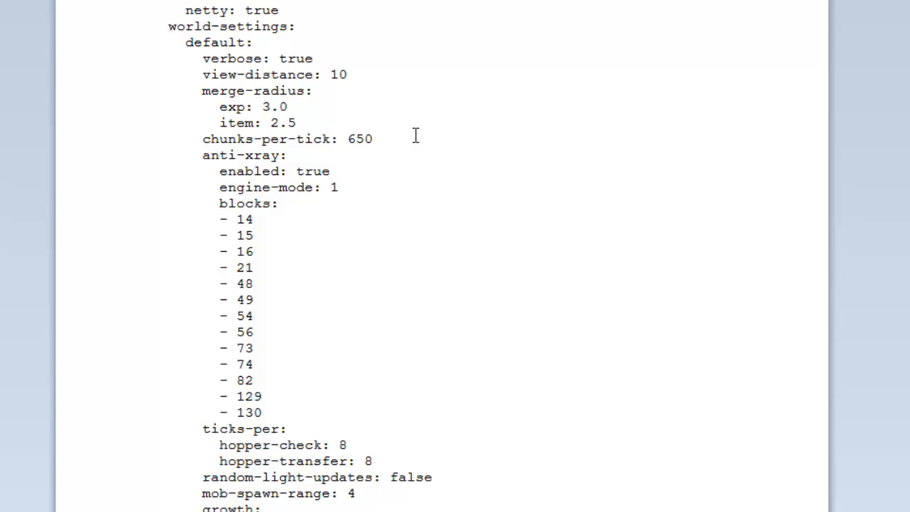
pyautogui.click(373, 138)
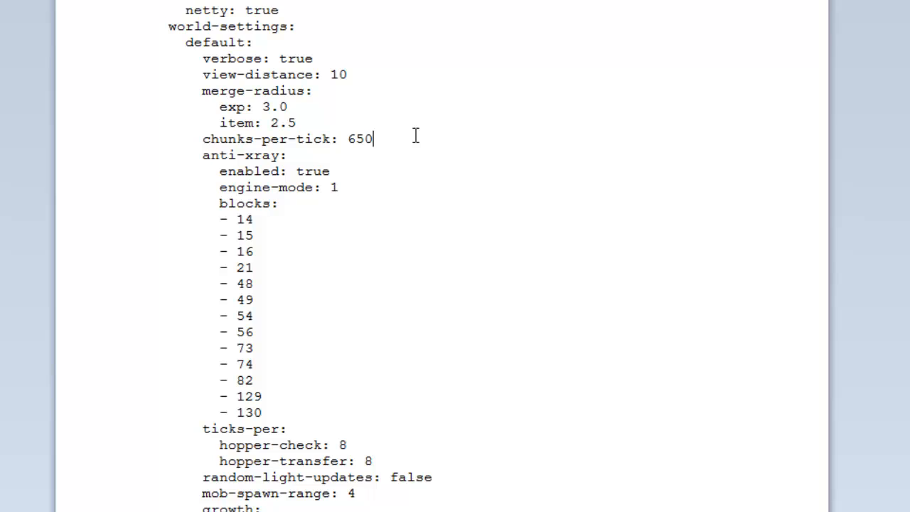
pyautogui.click(288, 155)
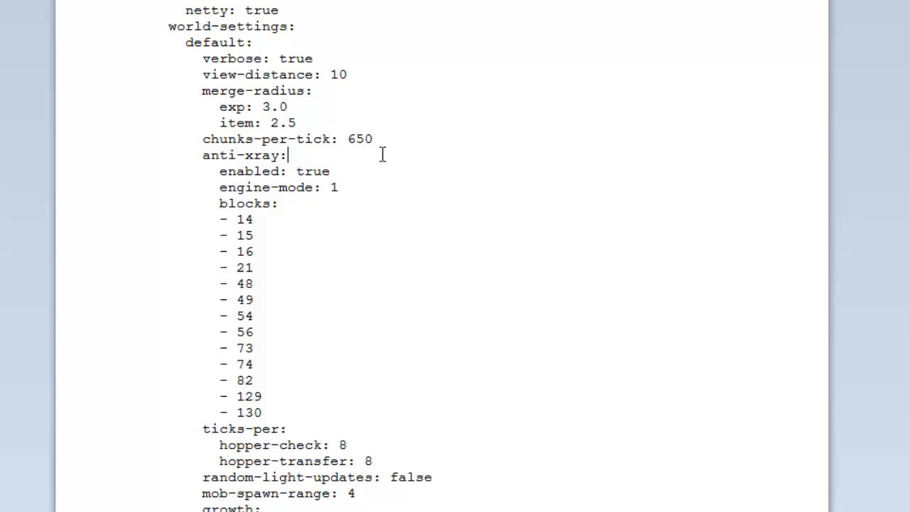
pyautogui.scroll(-3)
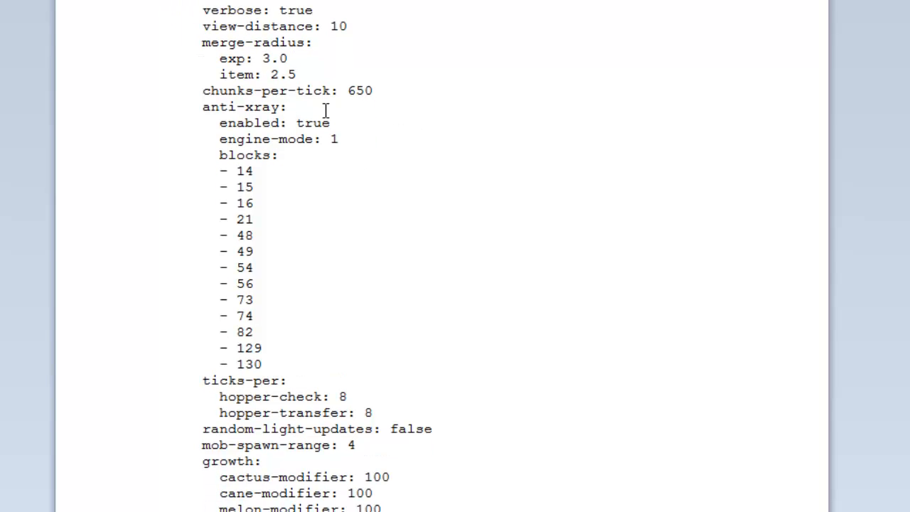
pyautogui.moveTo(293, 177)
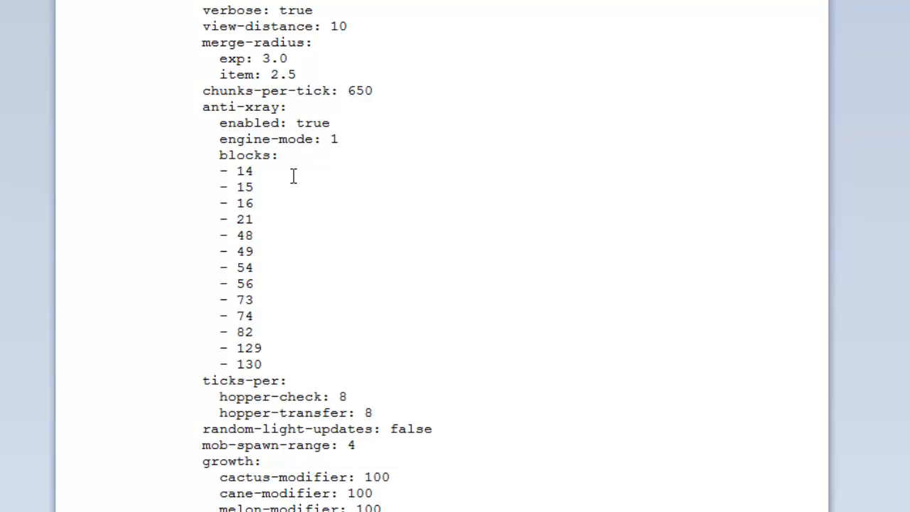
pyautogui.moveTo(281, 115)
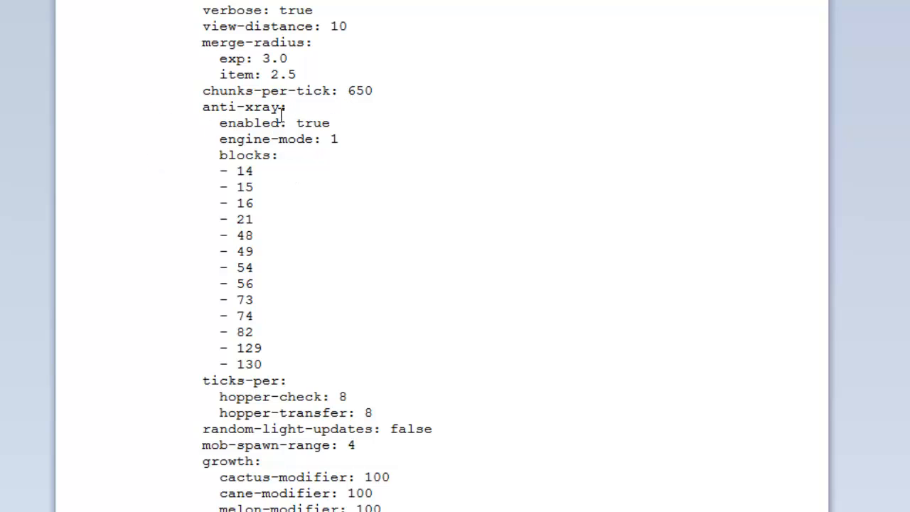
pyautogui.moveTo(288, 324)
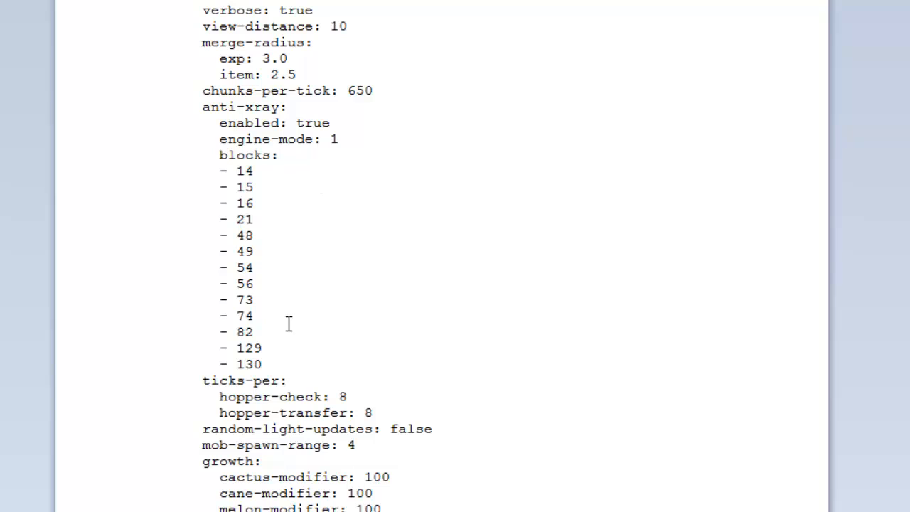
pyautogui.moveTo(318, 125)
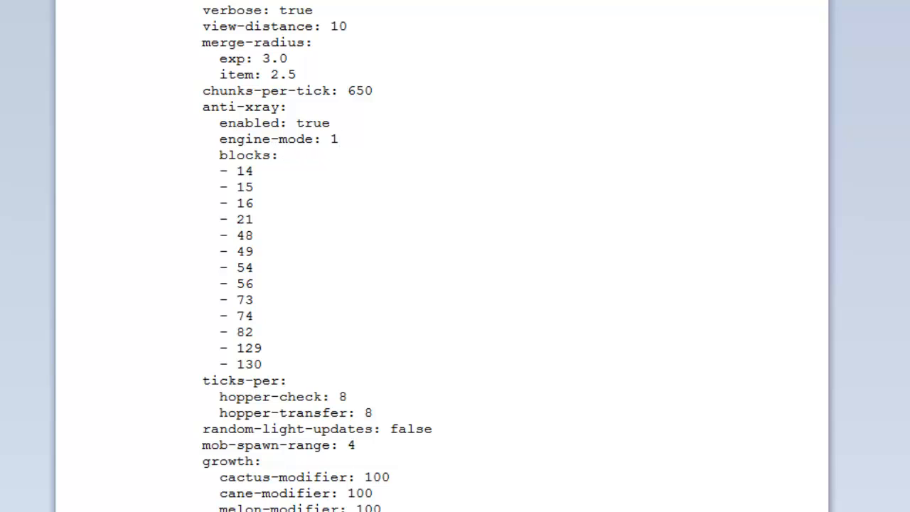
pyautogui.moveTo(704, 279)
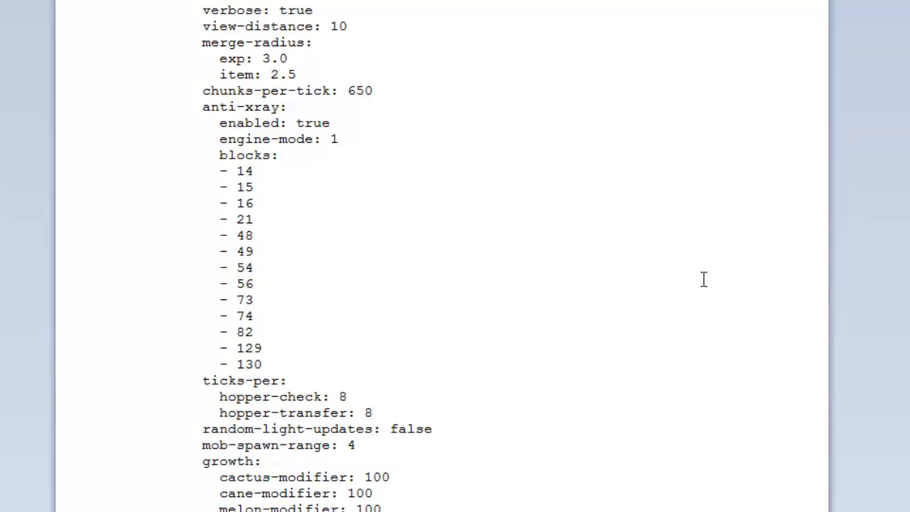
pyautogui.click(340, 138)
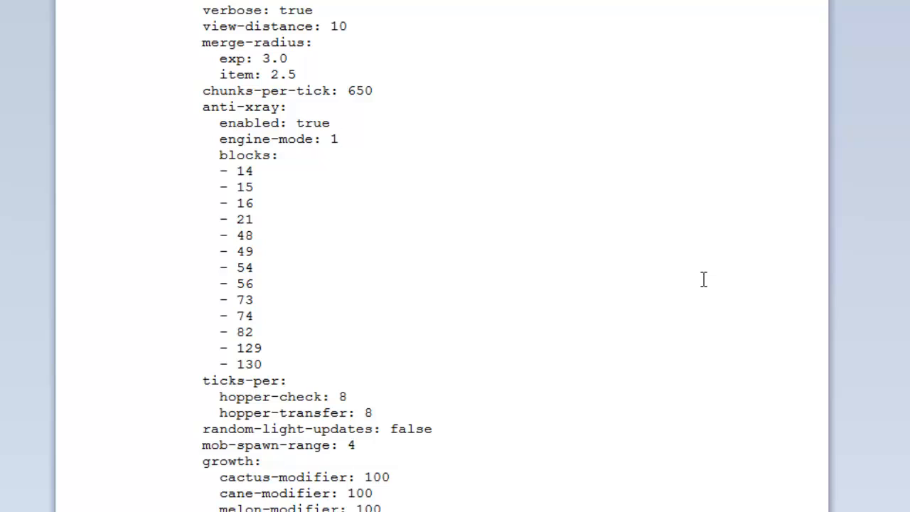
pyautogui.click(340, 139)
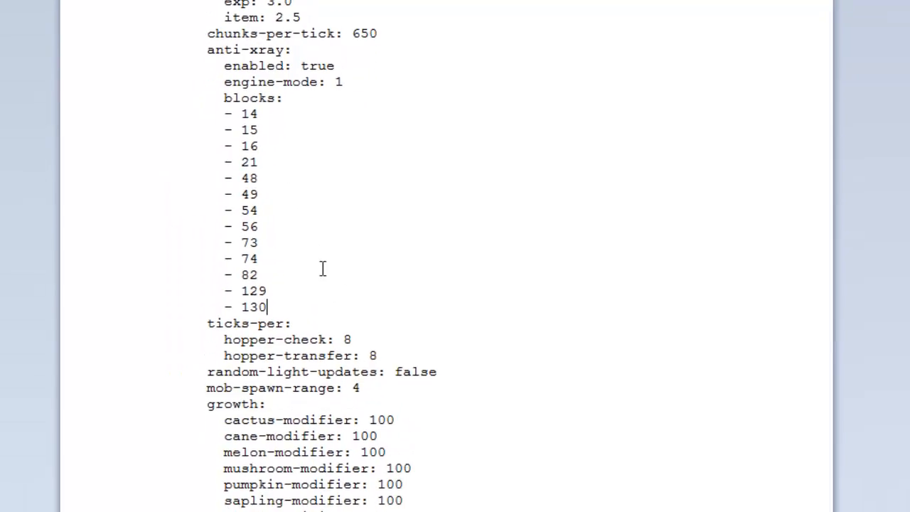
# Scroll to the end of spigot.yml to show entity-activation-range and entity-tracking-range
pyautogui.scroll(-3)
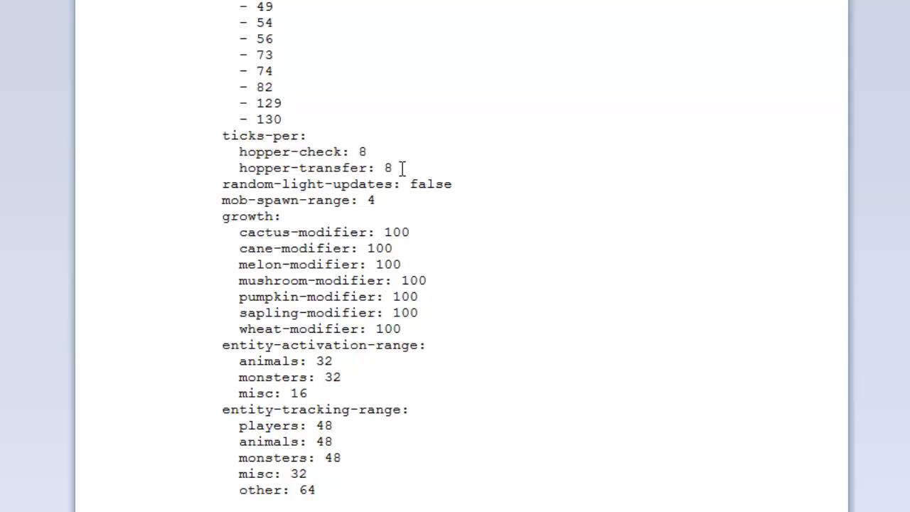
pyautogui.moveTo(361, 176)
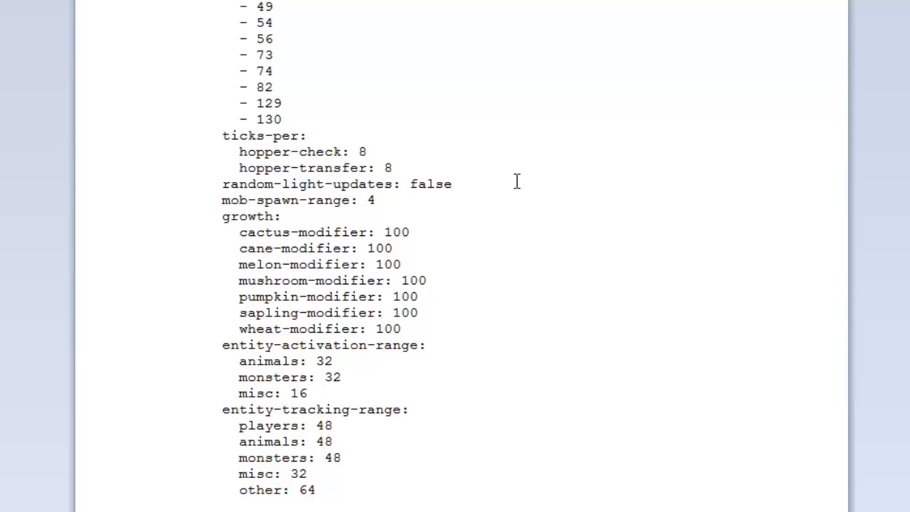
pyautogui.moveTo(389, 187)
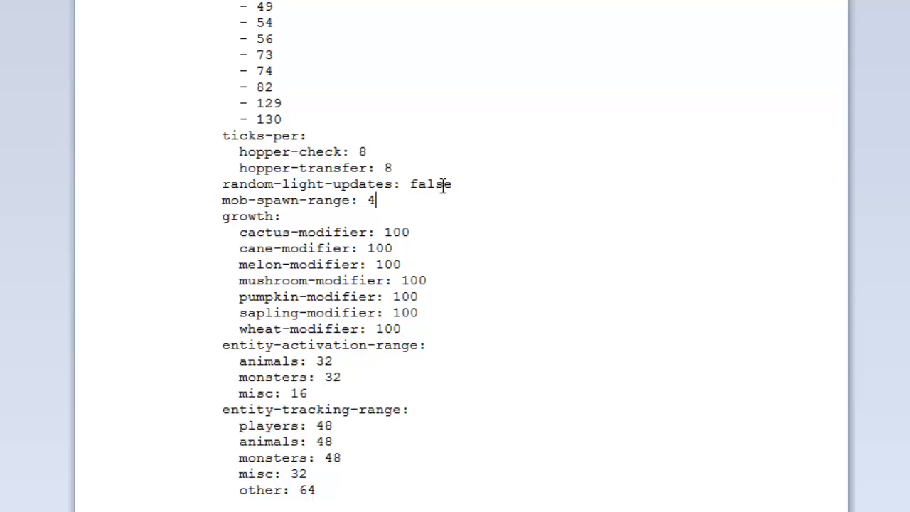
pyautogui.moveTo(398, 205)
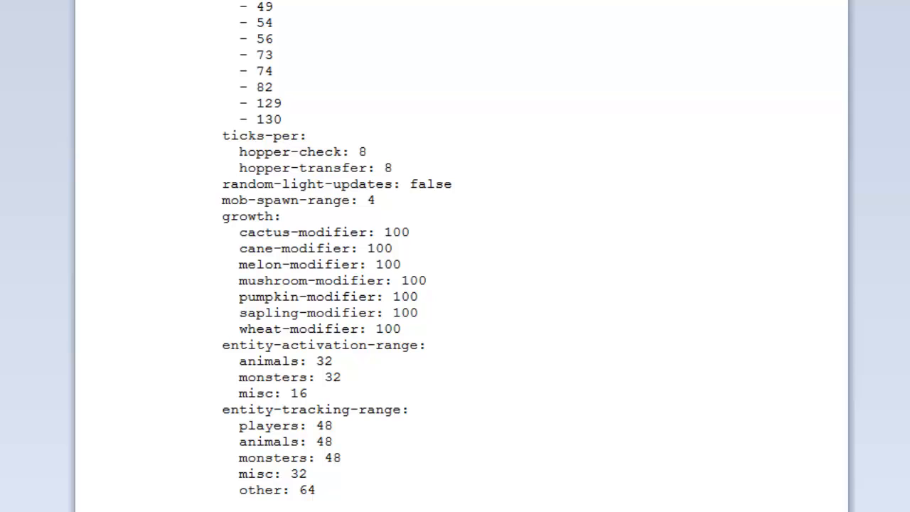
pyautogui.moveTo(644, 189)
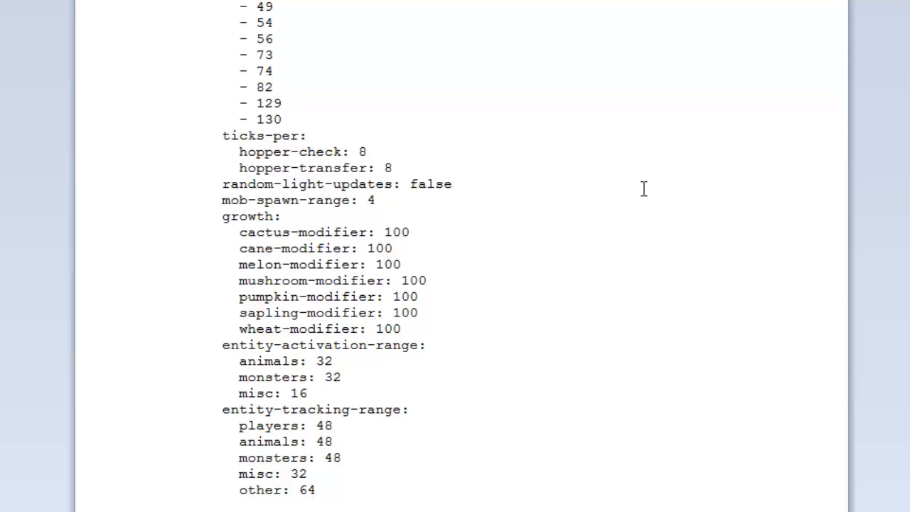
pyautogui.moveTo(391, 268)
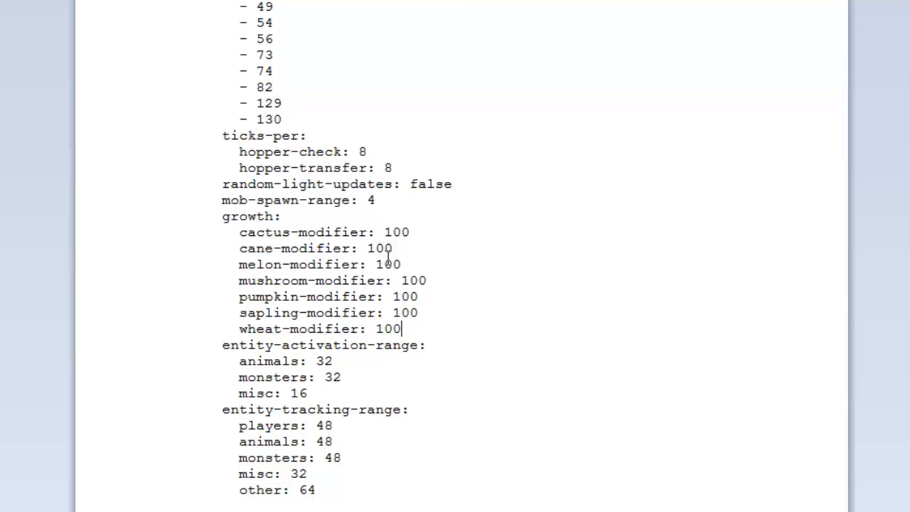
pyautogui.moveTo(418, 349)
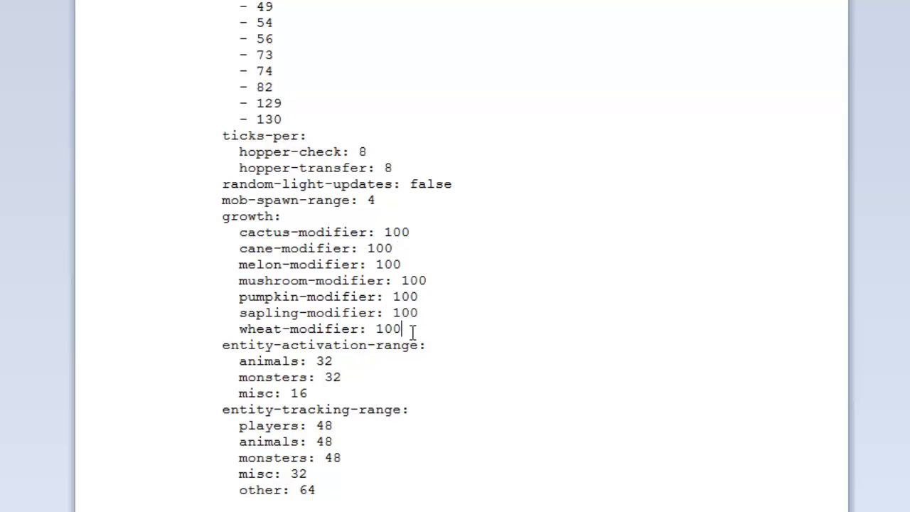
pyautogui.moveTo(396, 254)
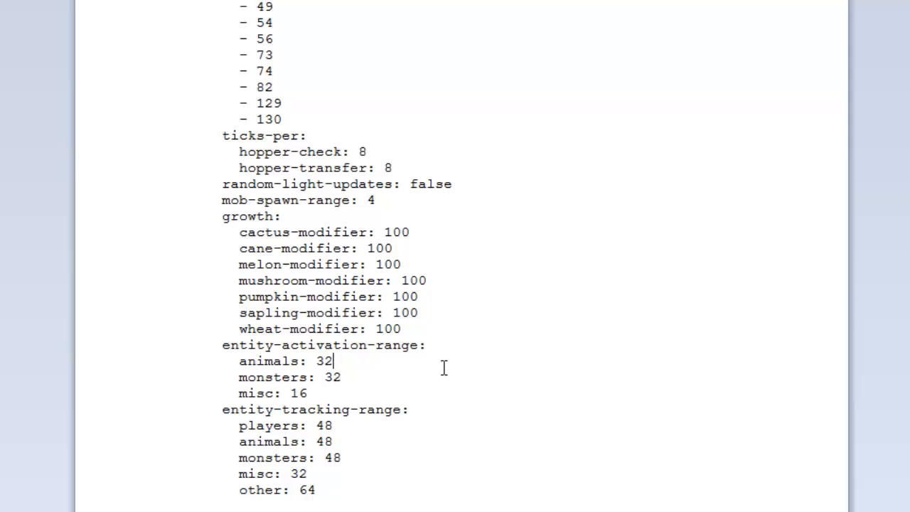
pyautogui.moveTo(358, 359)
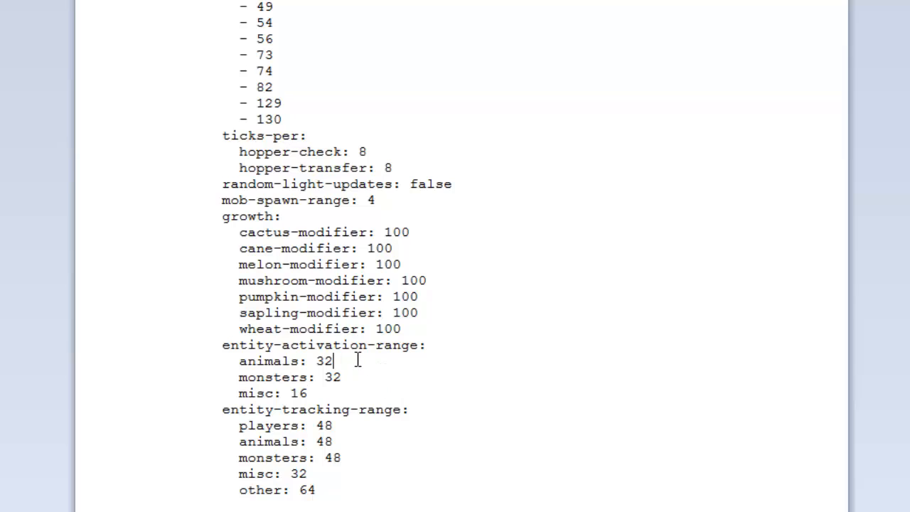
pyautogui.moveTo(378, 370)
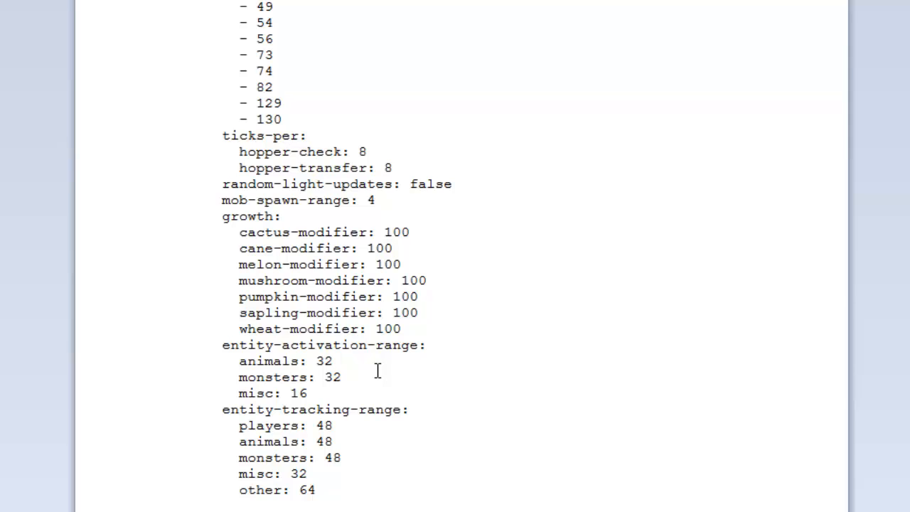
pyautogui.click(332, 362)
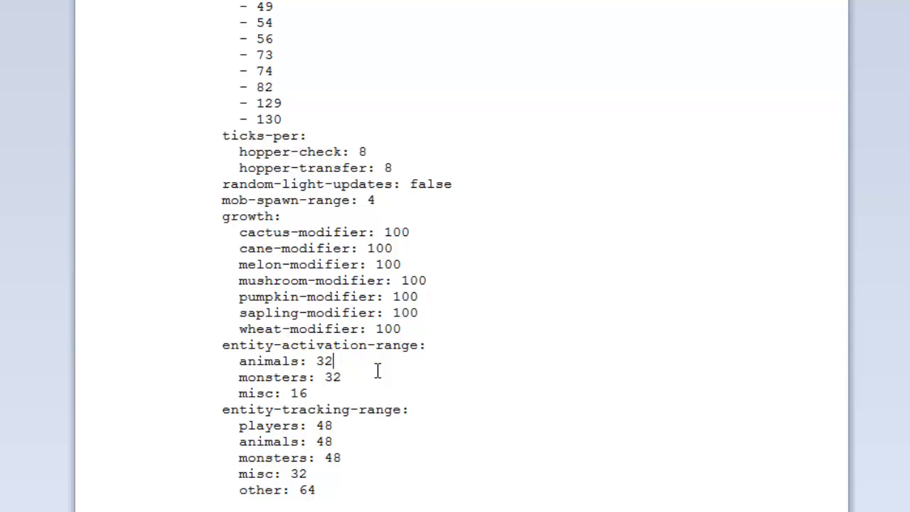
pyautogui.click(317, 360)
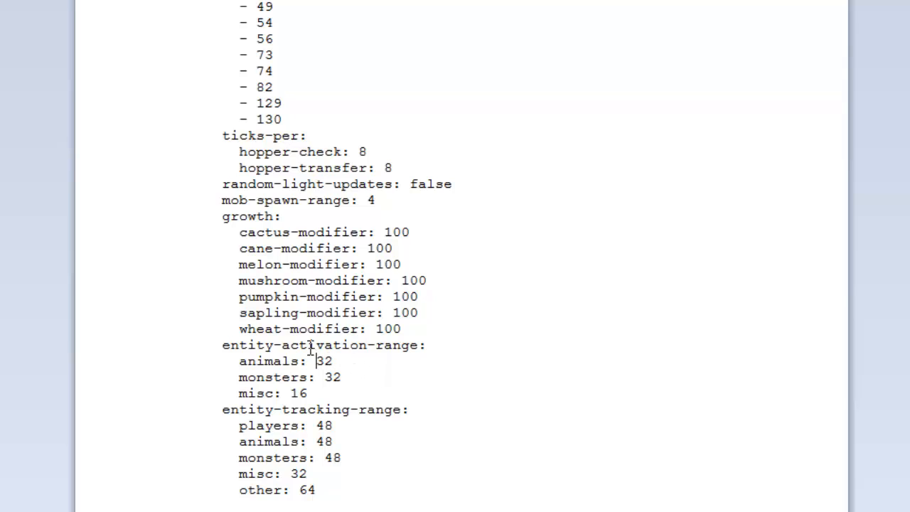
pyautogui.moveTo(343, 380)
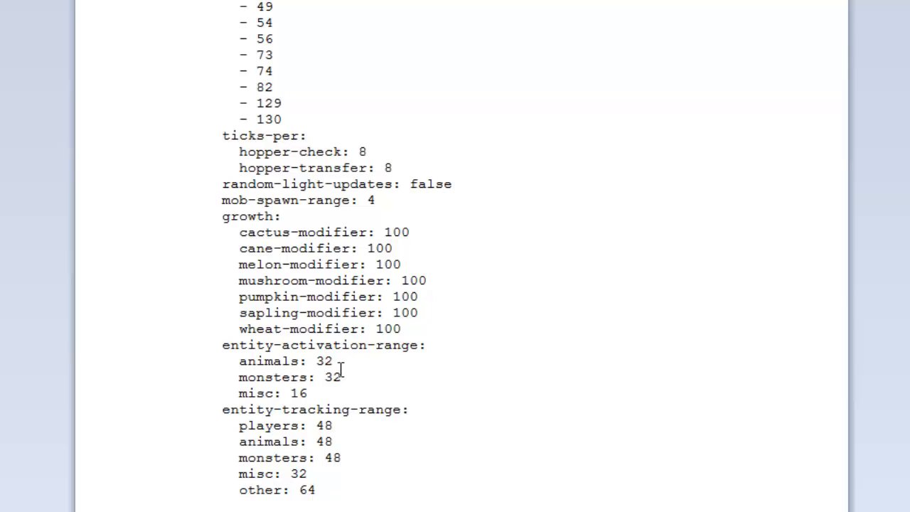
pyautogui.moveTo(269, 417)
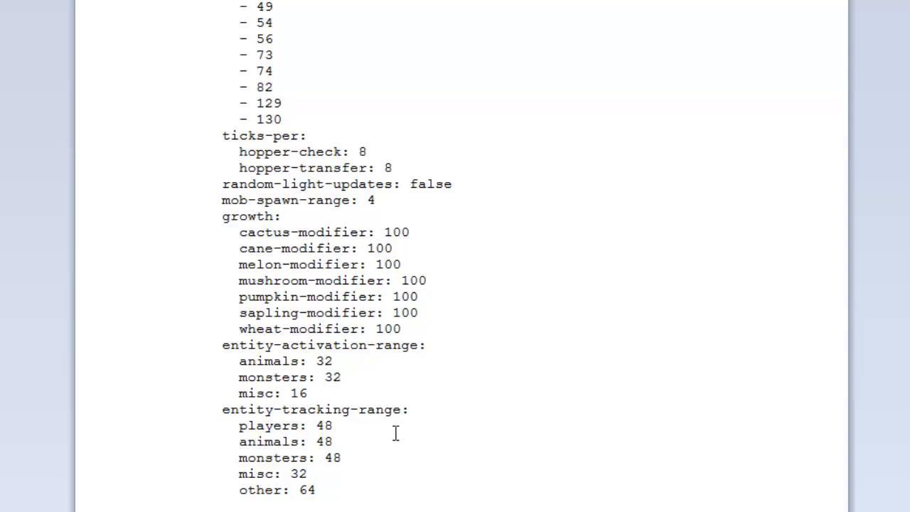
pyautogui.doubleClick(322, 425)
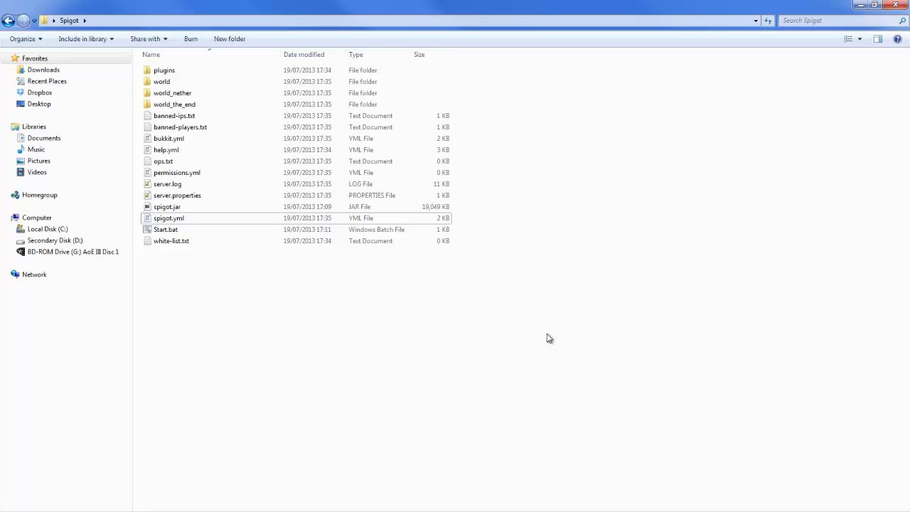
pyautogui.moveTo(609, 361)
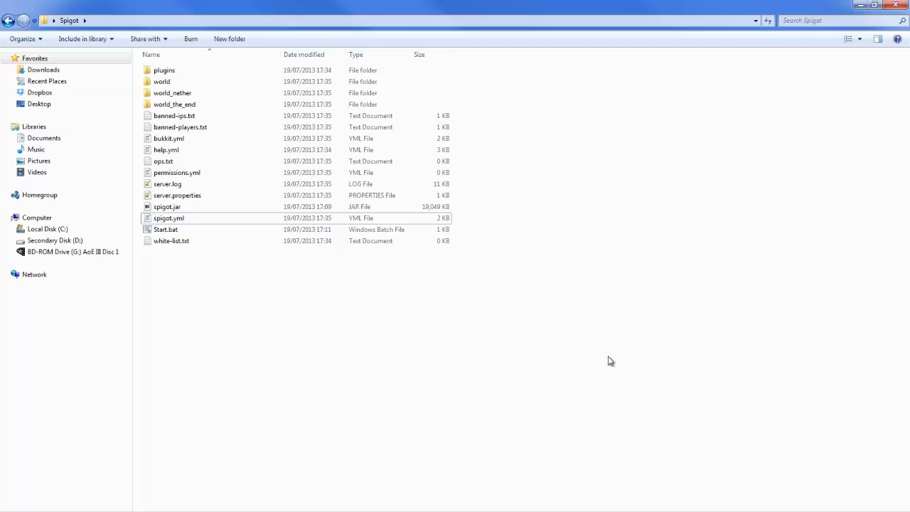